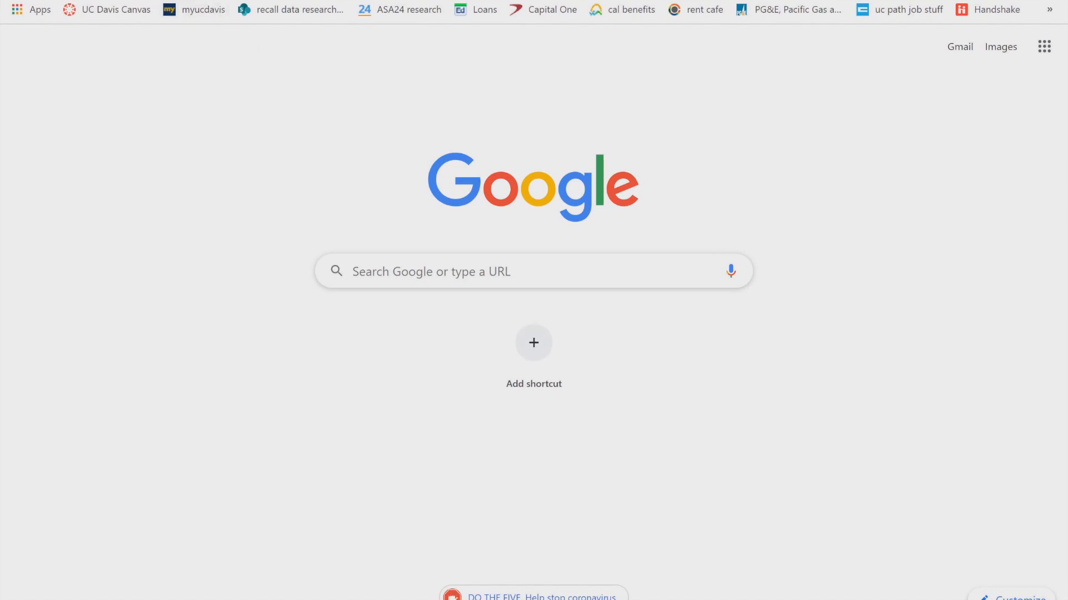
{"action": "type", "text": "www.cloviscoll"}
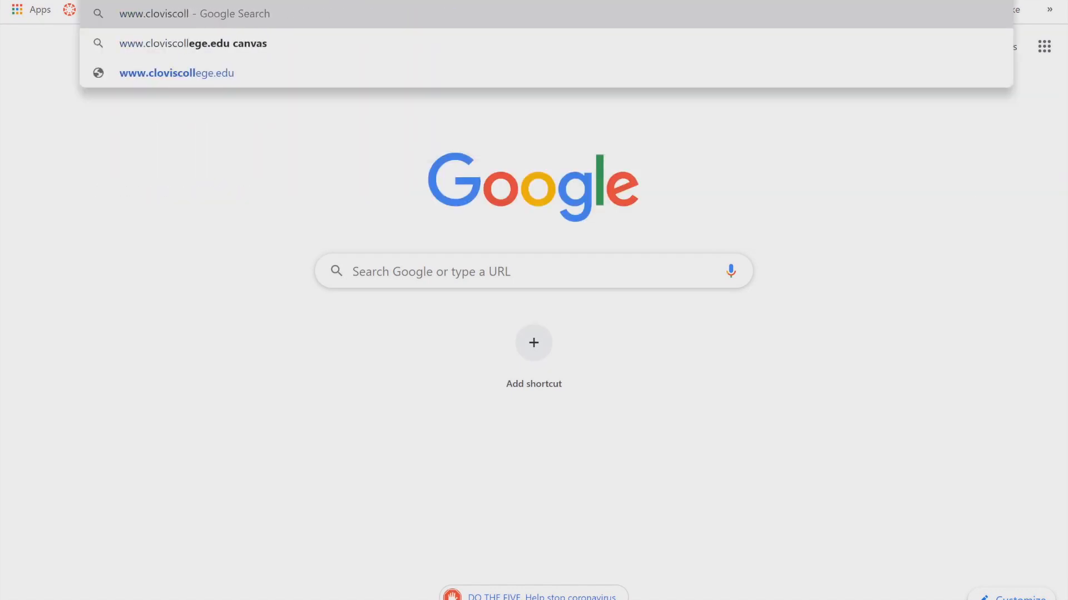
{"action": "left_click", "coordinate": [175, 73]}
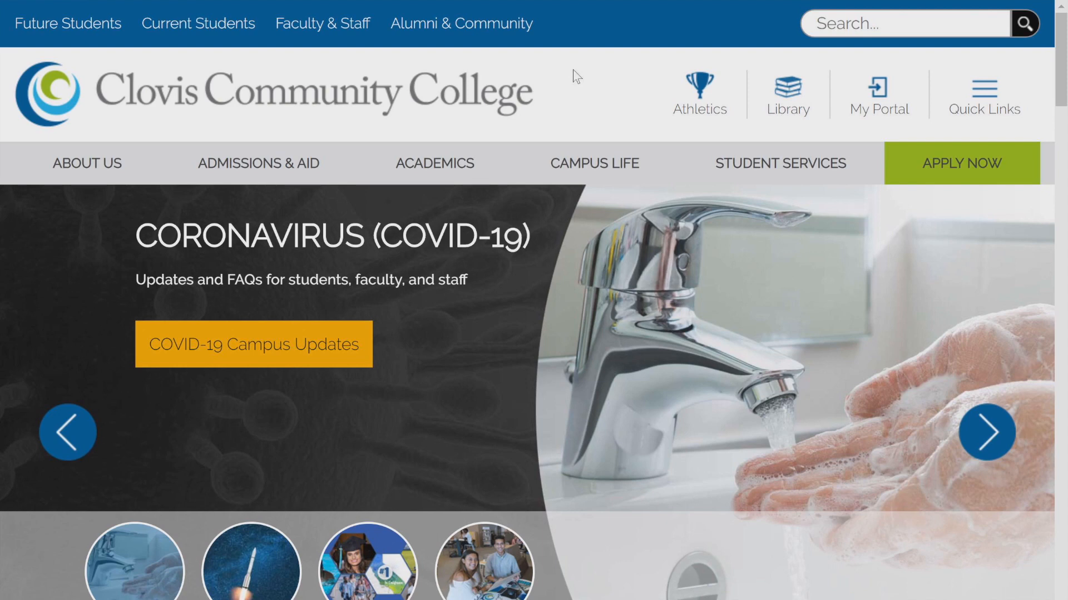
Enter My Portal, sign in with the Student role and reach the portal dashboard.
{"action": "left_click", "coordinate": [878, 94]}
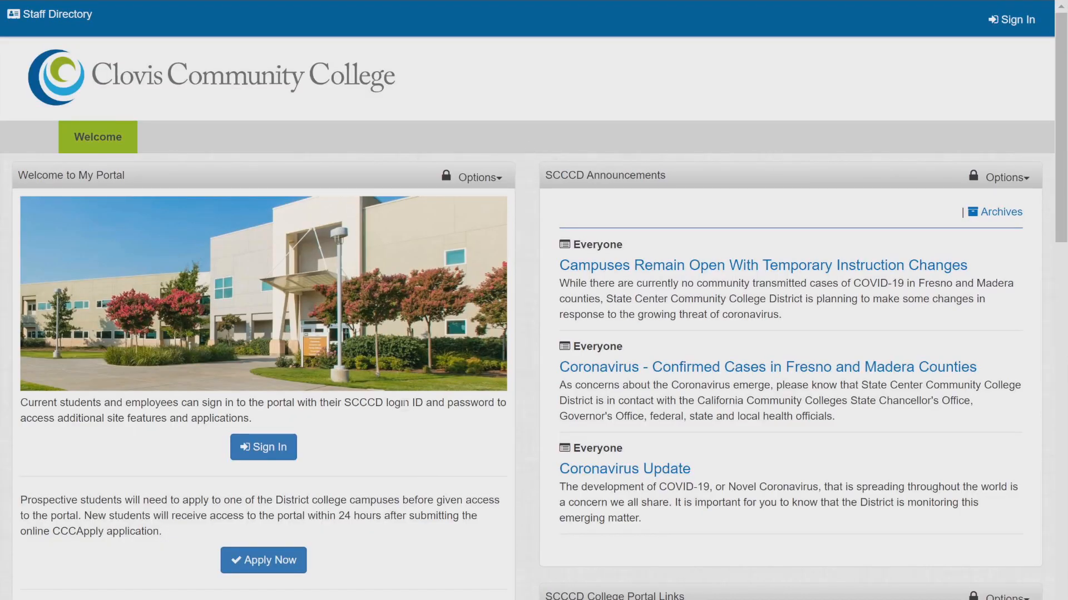
{"action": "scroll", "scroll_direction": "down", "scroll_amount": 3}
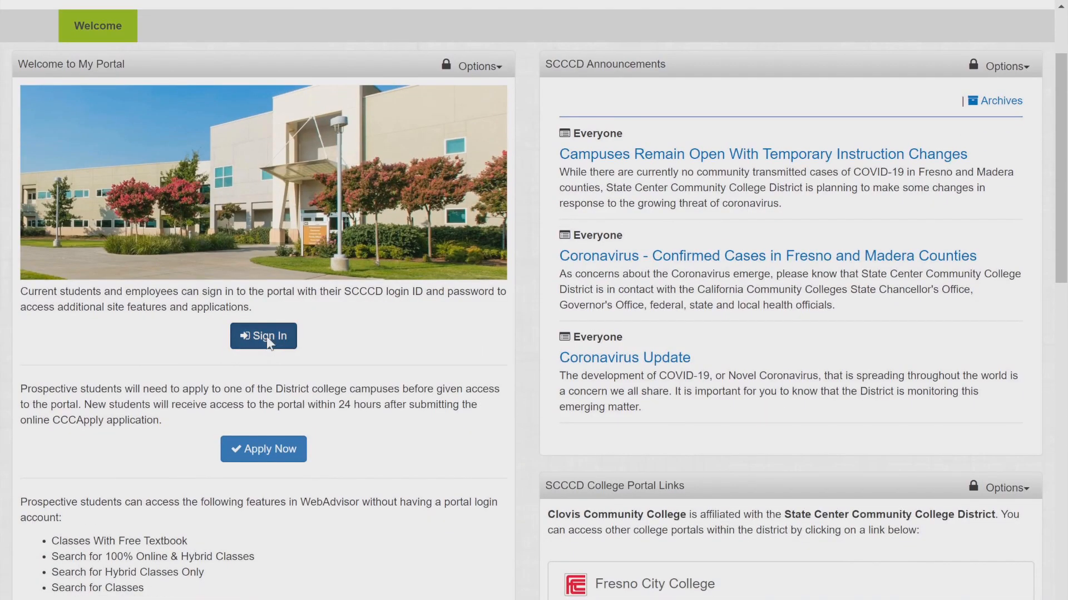
{"action": "left_click", "coordinate": [263, 336]}
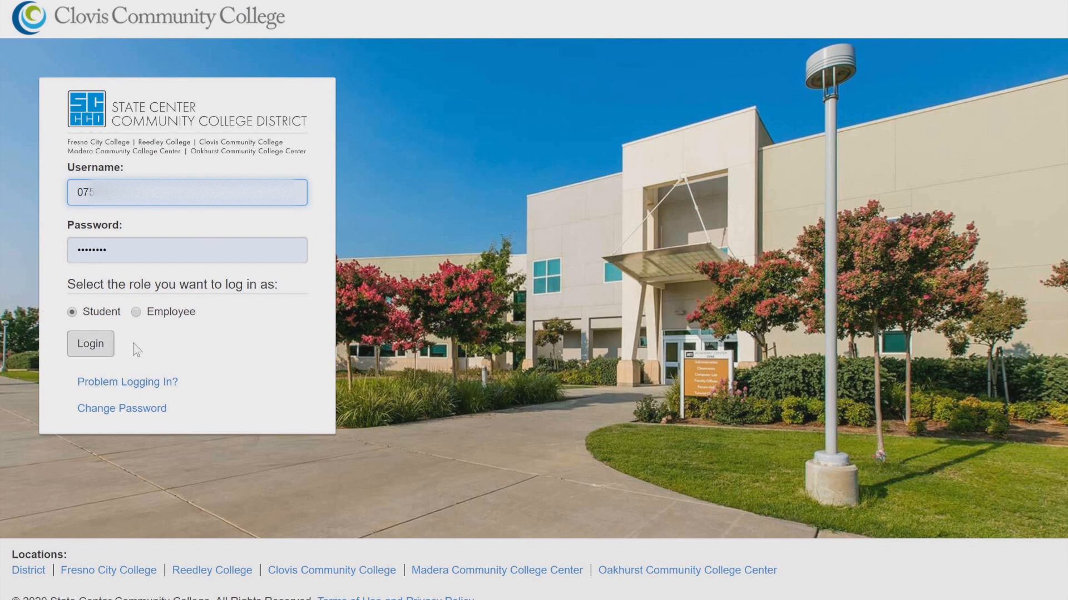
{"action": "mouse_move", "coordinate": [149, 351]}
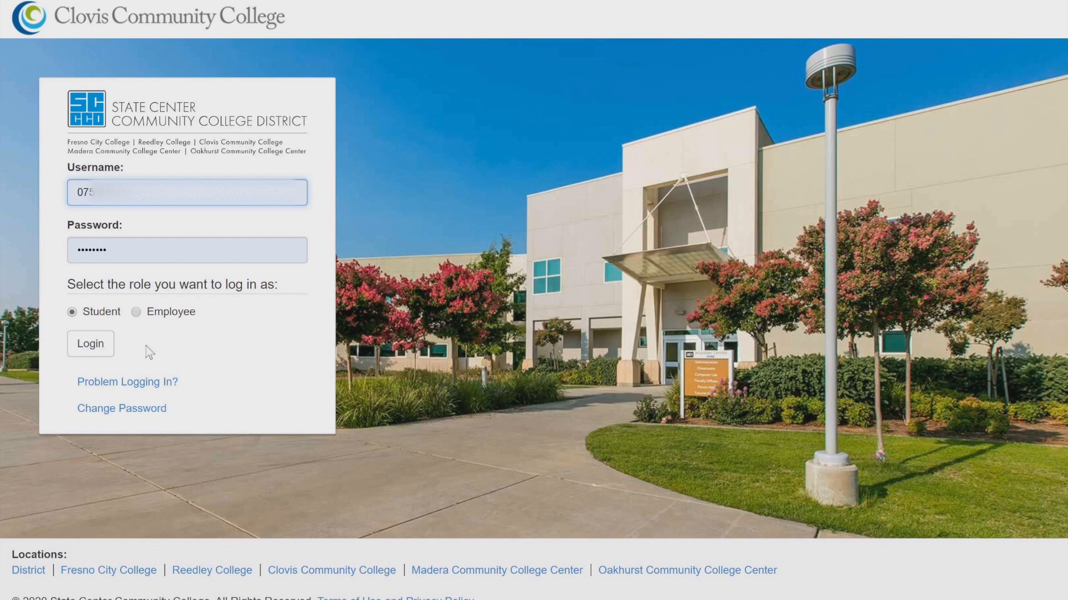
{"action": "left_click", "coordinate": [90, 343]}
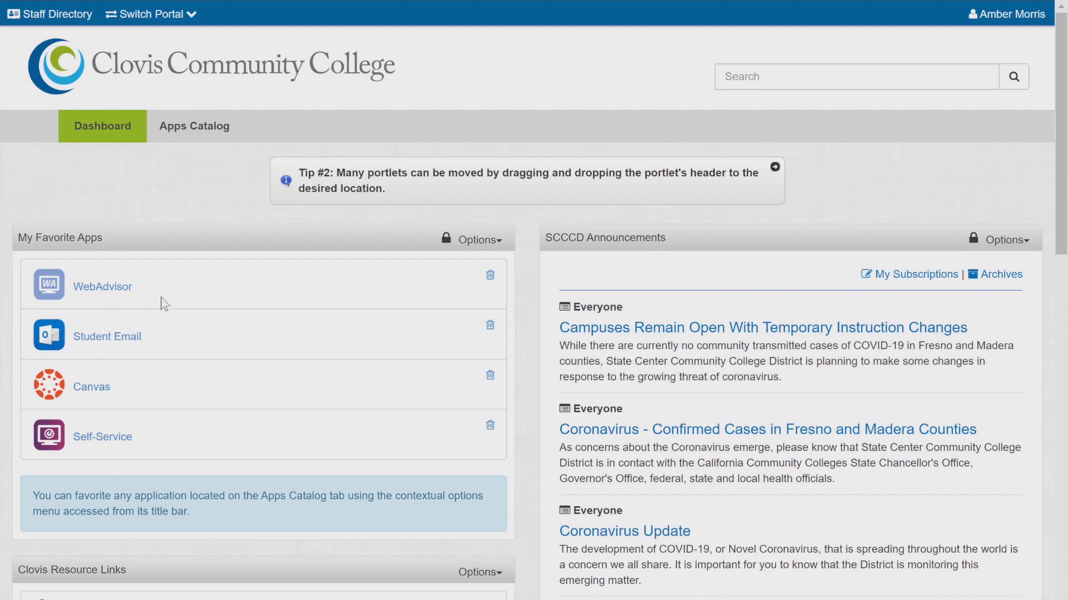
{"action": "mouse_move", "coordinate": [131, 395]}
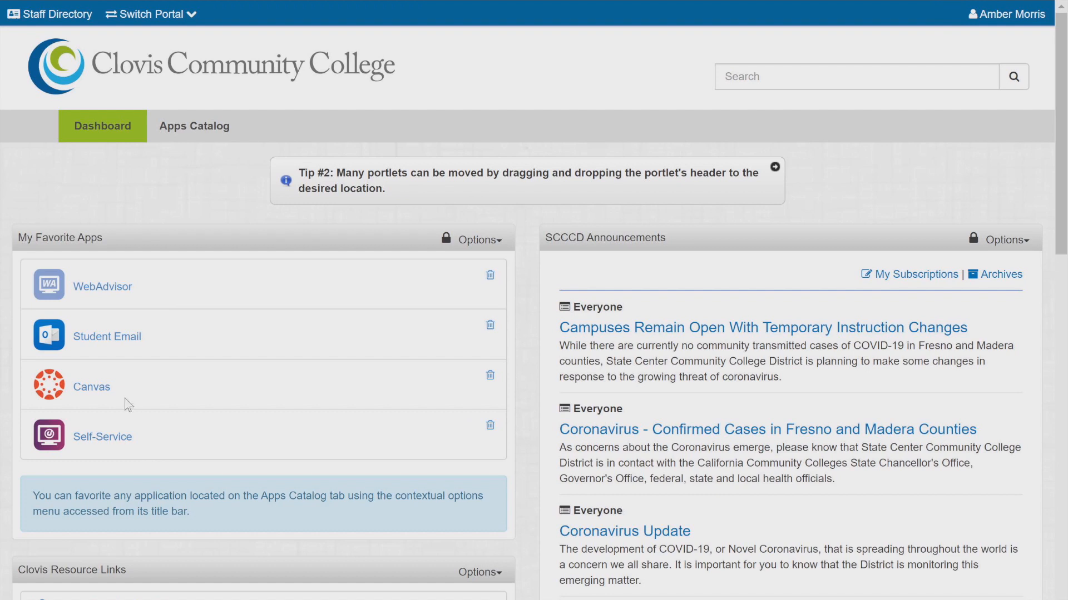
Launch Canvas from My Favorite Apps on the portal dashboard.
{"action": "left_click", "coordinate": [92, 387]}
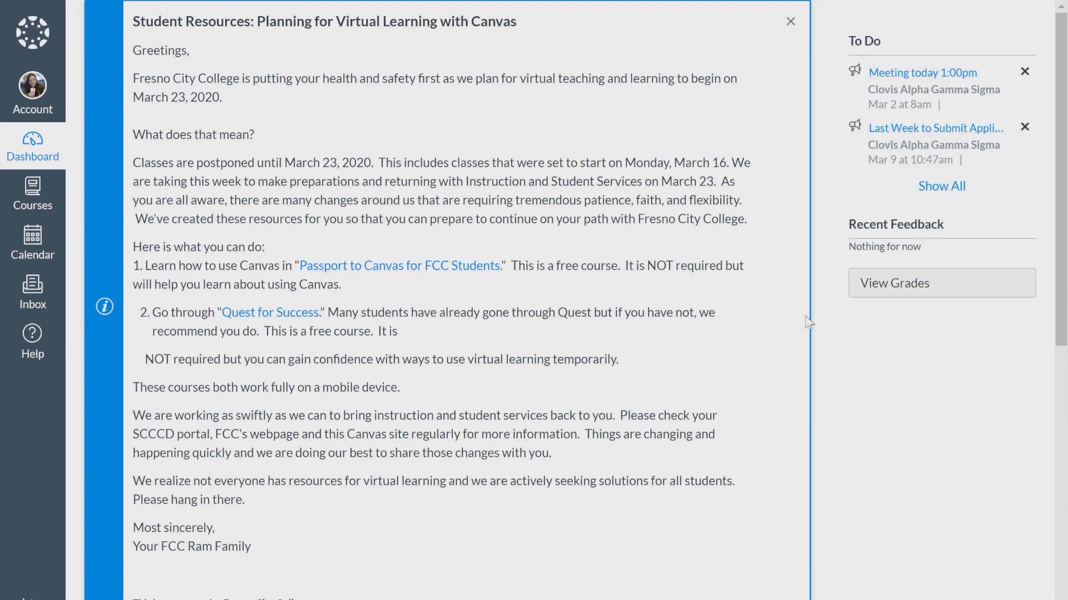
{"action": "scroll", "scroll_direction": "down", "scroll_amount": 3}
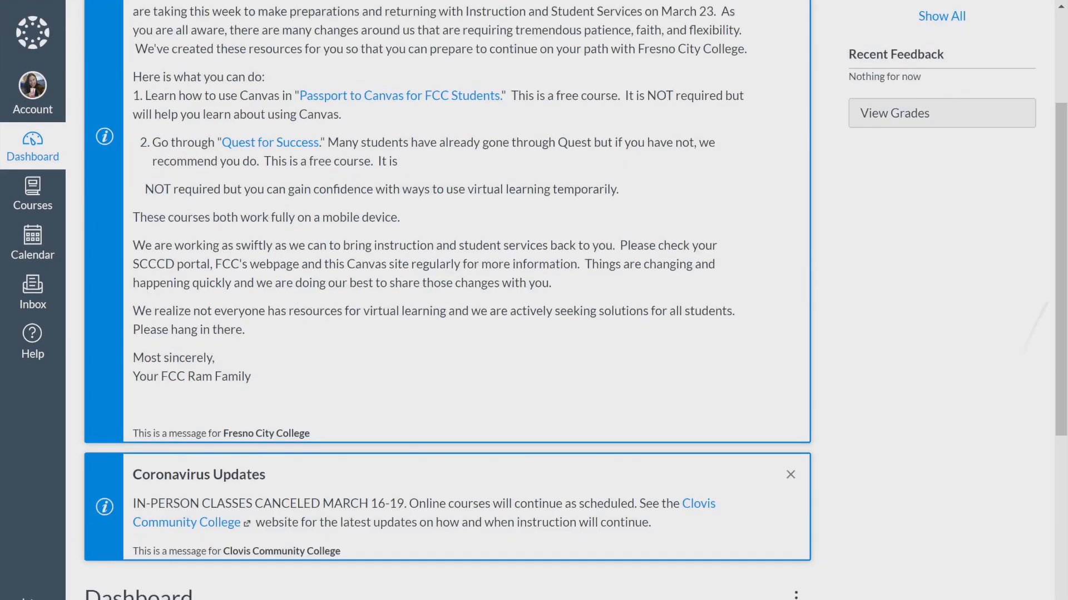
{"action": "scroll", "scroll_direction": "down", "scroll_amount": 3}
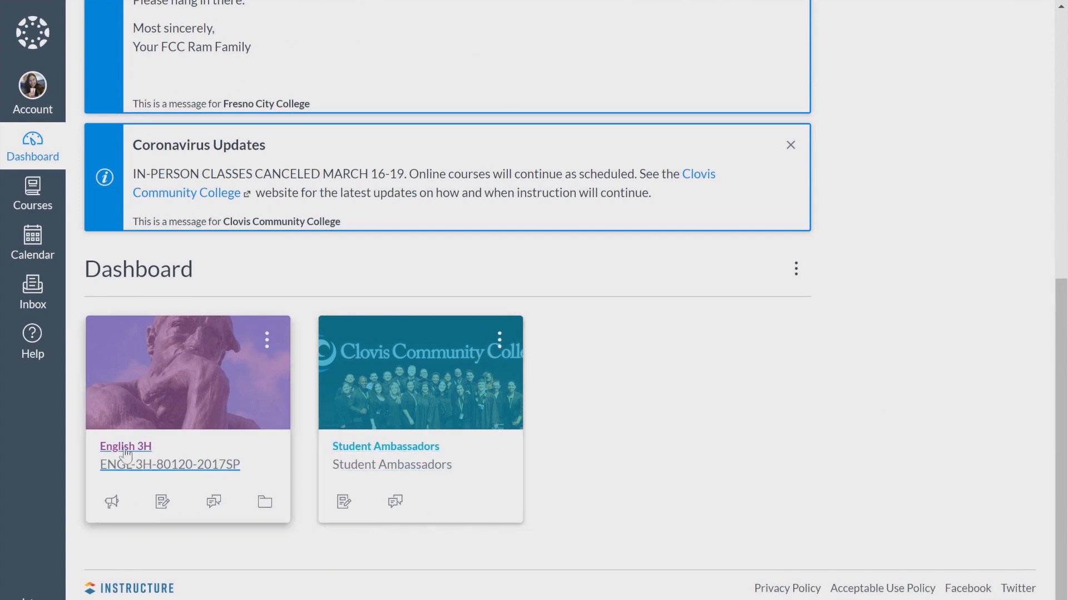
Enter English 3H, read the cancelled office hours announcement, then go to Assignments.
{"action": "left_click", "coordinate": [125, 447]}
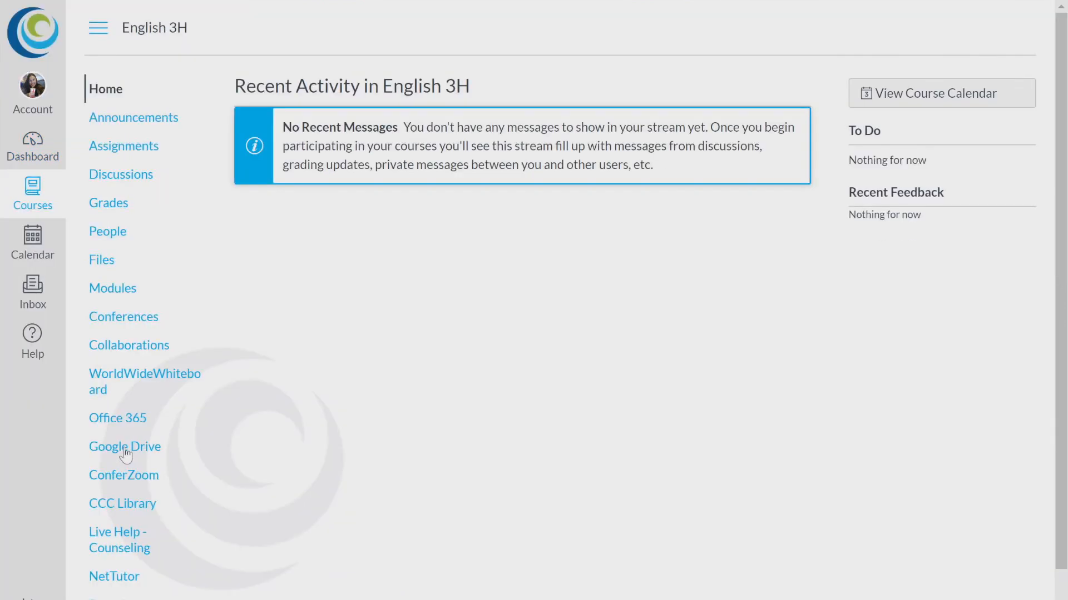
{"action": "mouse_move", "coordinate": [64, 203]}
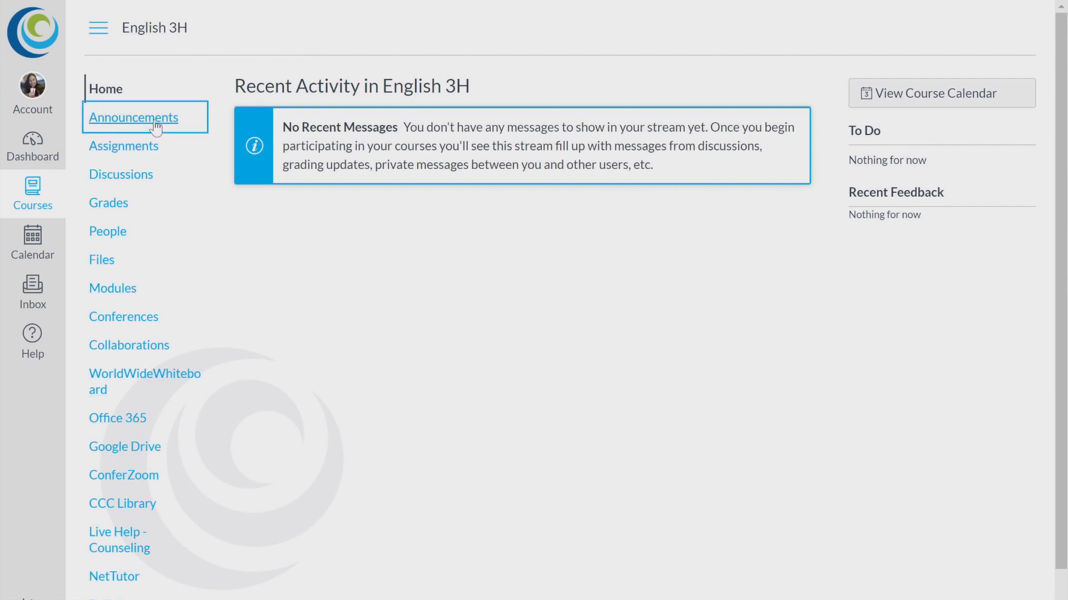
{"action": "left_click", "coordinate": [134, 118]}
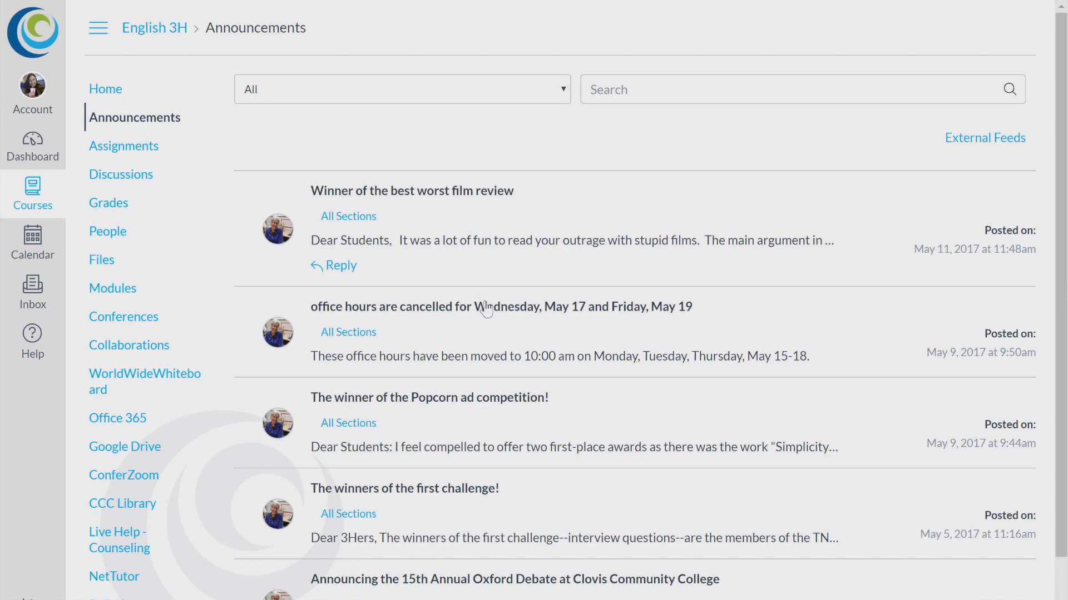
{"action": "left_click", "coordinate": [501, 306]}
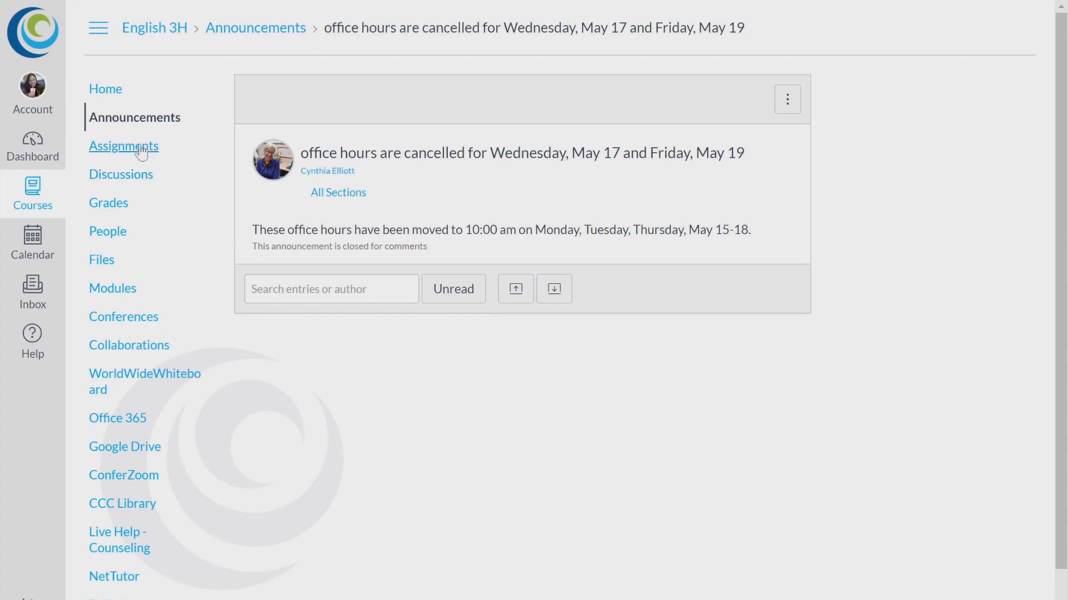
{"action": "left_click", "coordinate": [123, 145]}
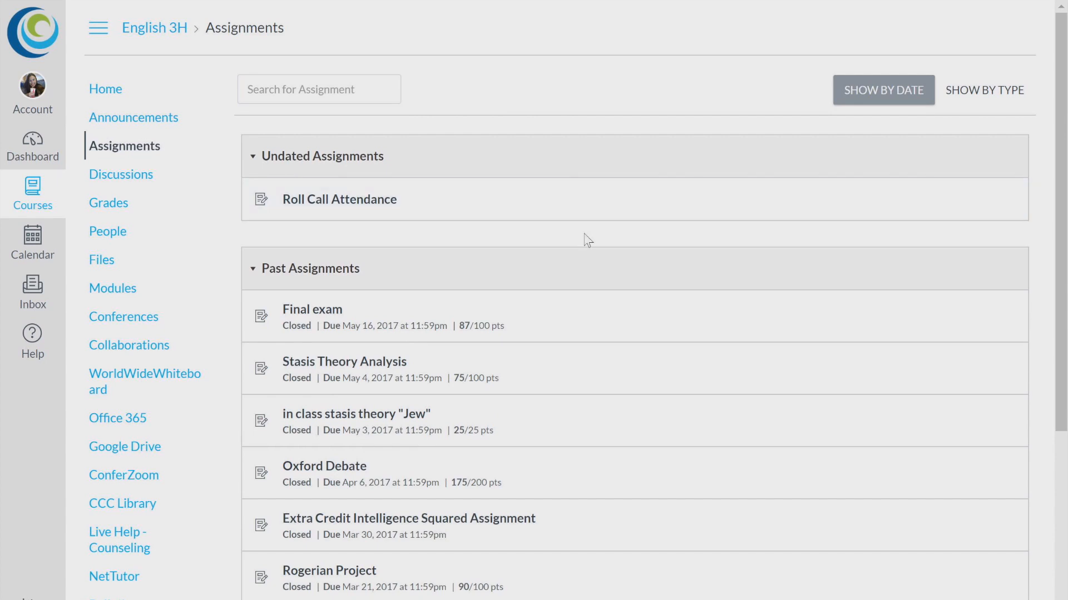
Review the graded Rogerian Project assignment and its instructions, then go to Discussions.
{"action": "scroll", "scroll_direction": "down", "scroll_amount": 3}
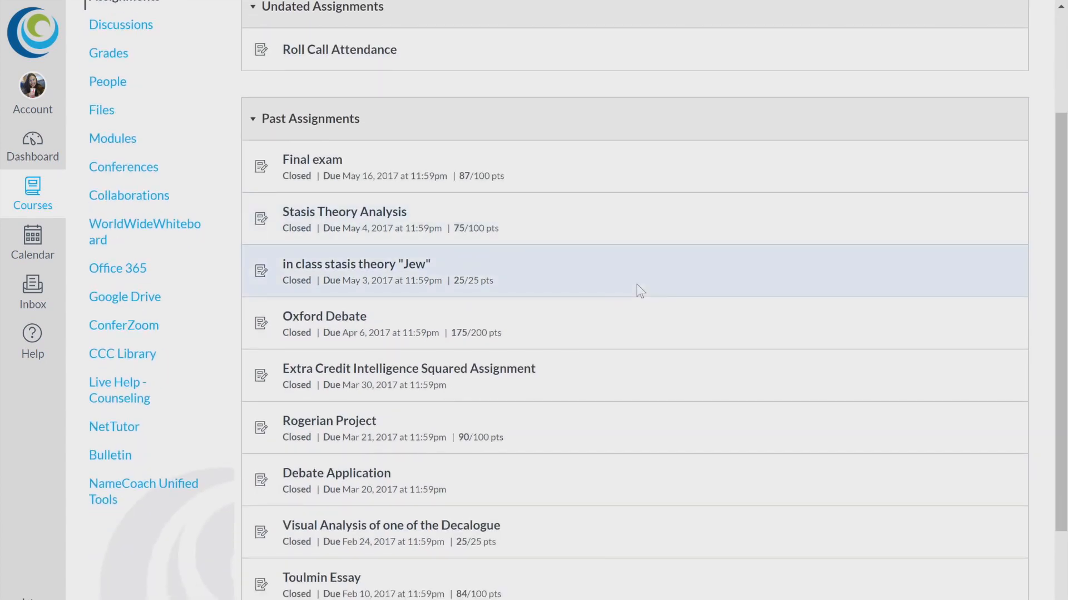
{"action": "mouse_move", "coordinate": [329, 420]}
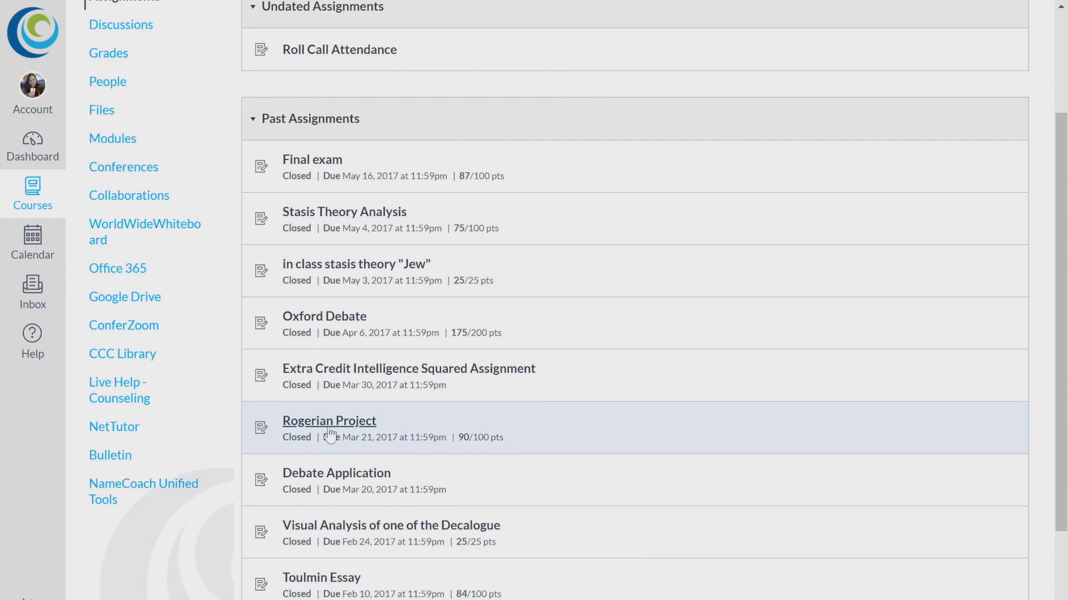
{"action": "left_click", "coordinate": [328, 420]}
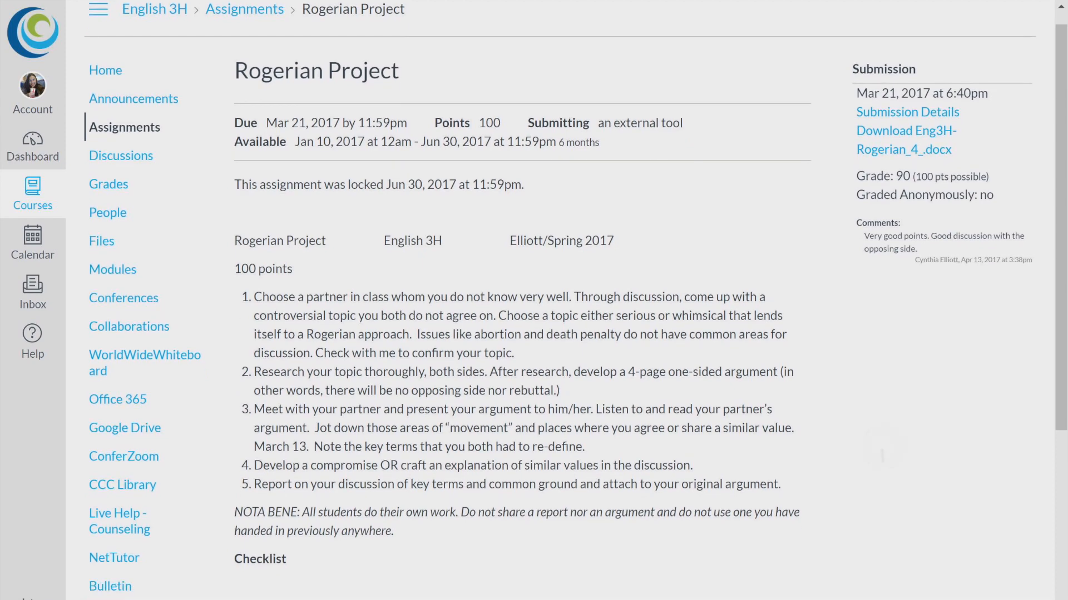
{"action": "scroll", "scroll_direction": "down", "scroll_amount": 3}
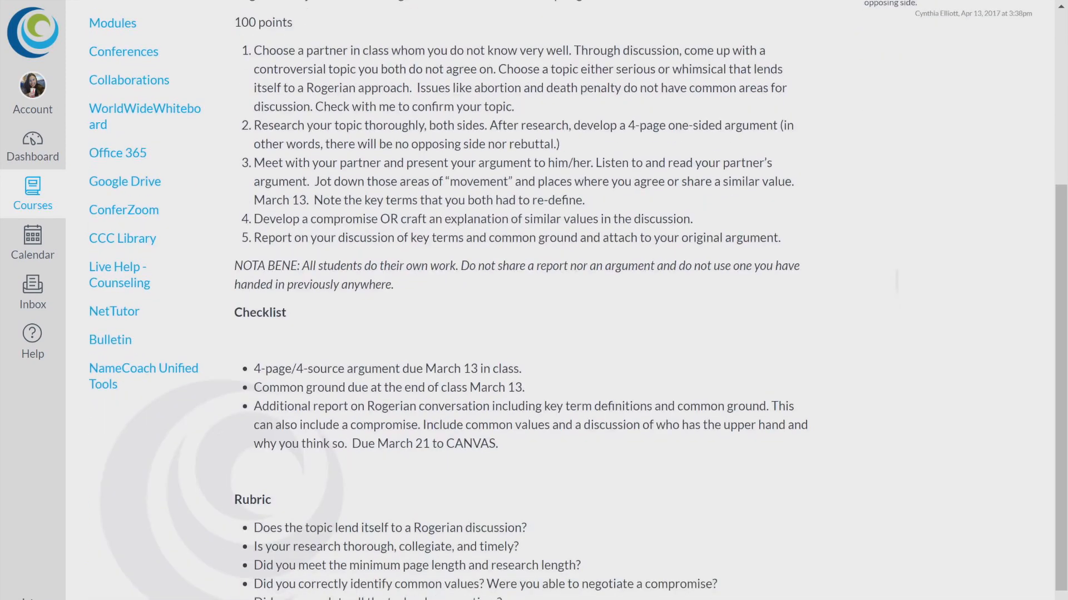
{"action": "scroll", "scroll_direction": "down", "scroll_amount": 3}
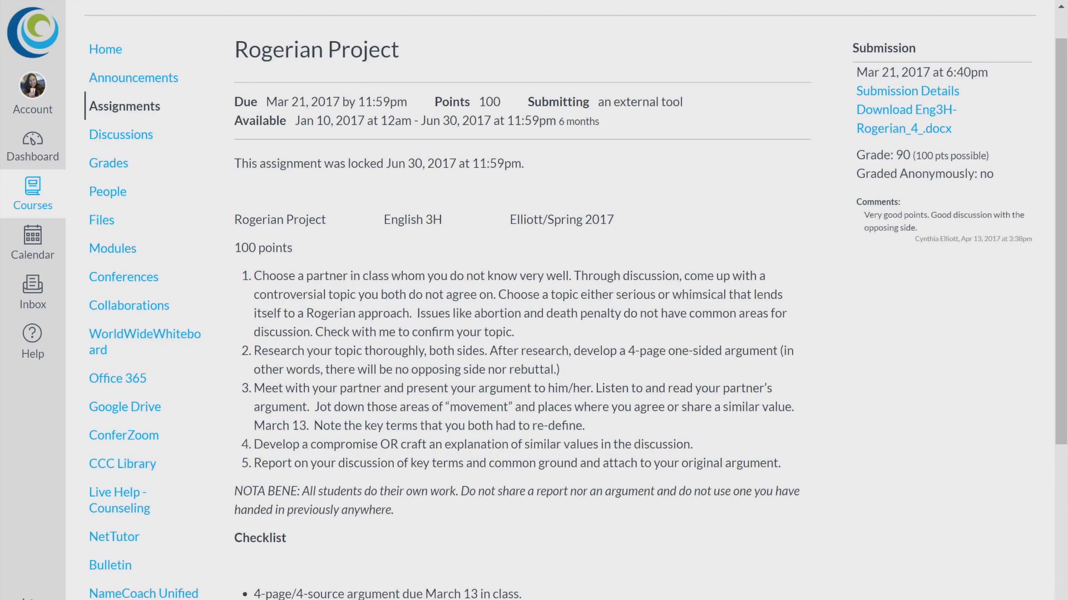
{"action": "mouse_move", "coordinate": [625, 167]}
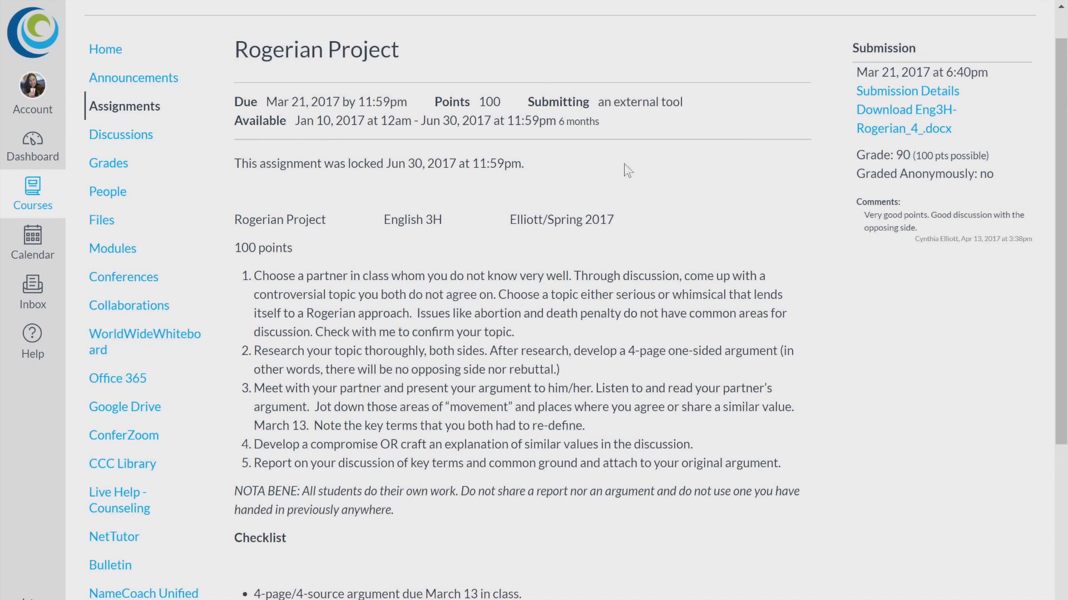
{"action": "mouse_move", "coordinate": [120, 134]}
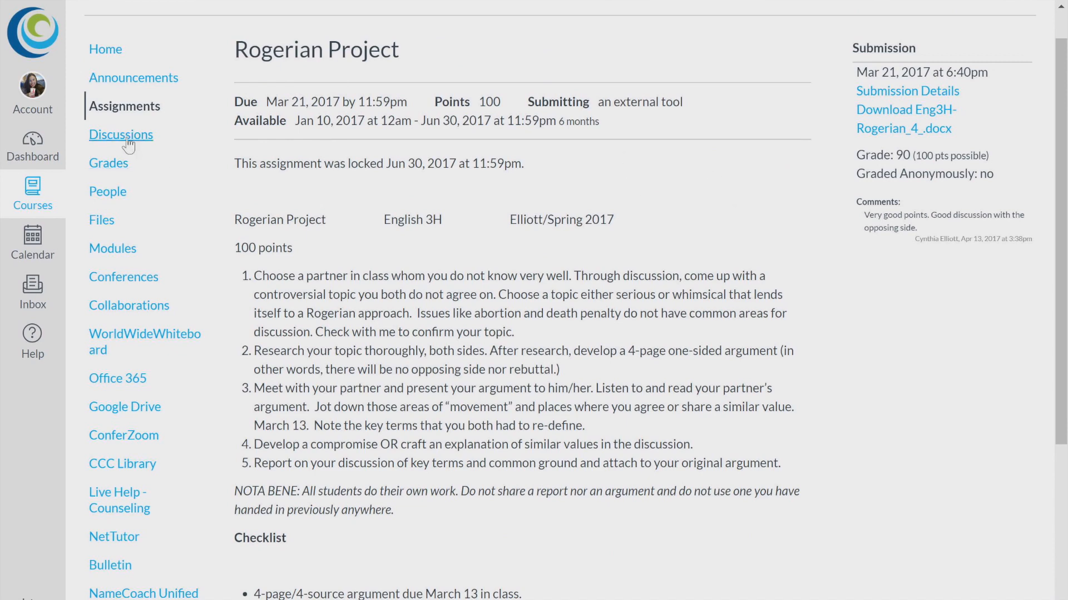
{"action": "left_click", "coordinate": [121, 134]}
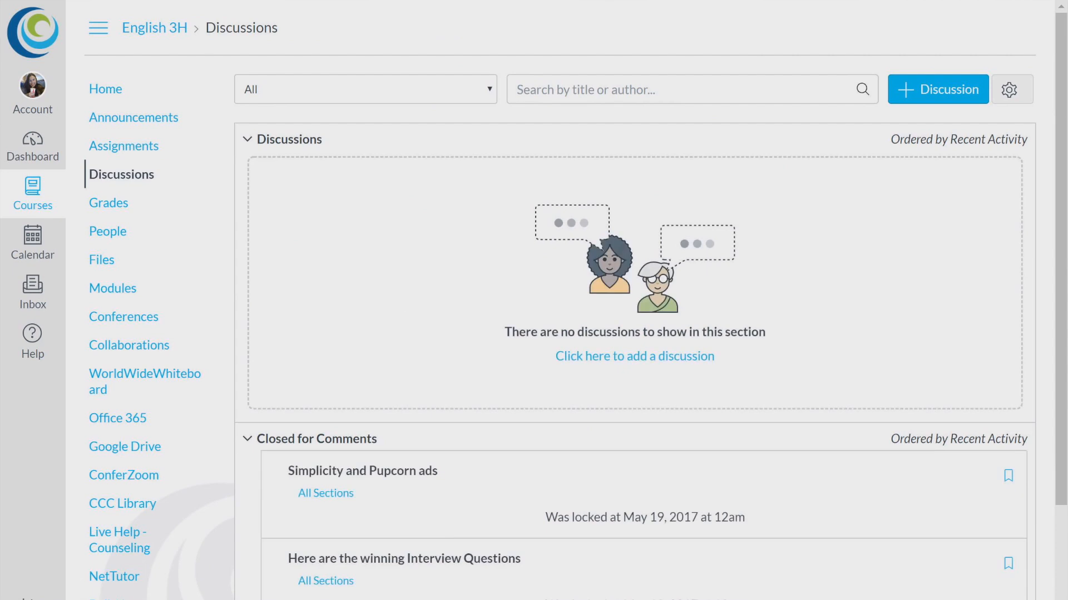
View the locked 'Questions for a new hire' discussion and its interview-questions prompt.
{"action": "scroll", "scroll_direction": "down", "scroll_amount": 3}
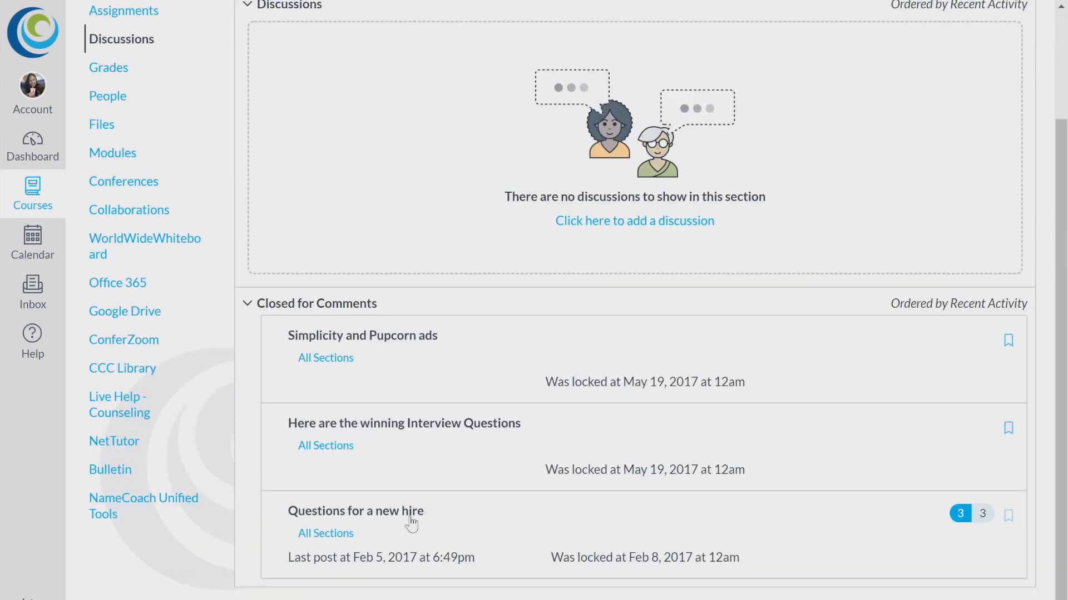
{"action": "left_click", "coordinate": [355, 511]}
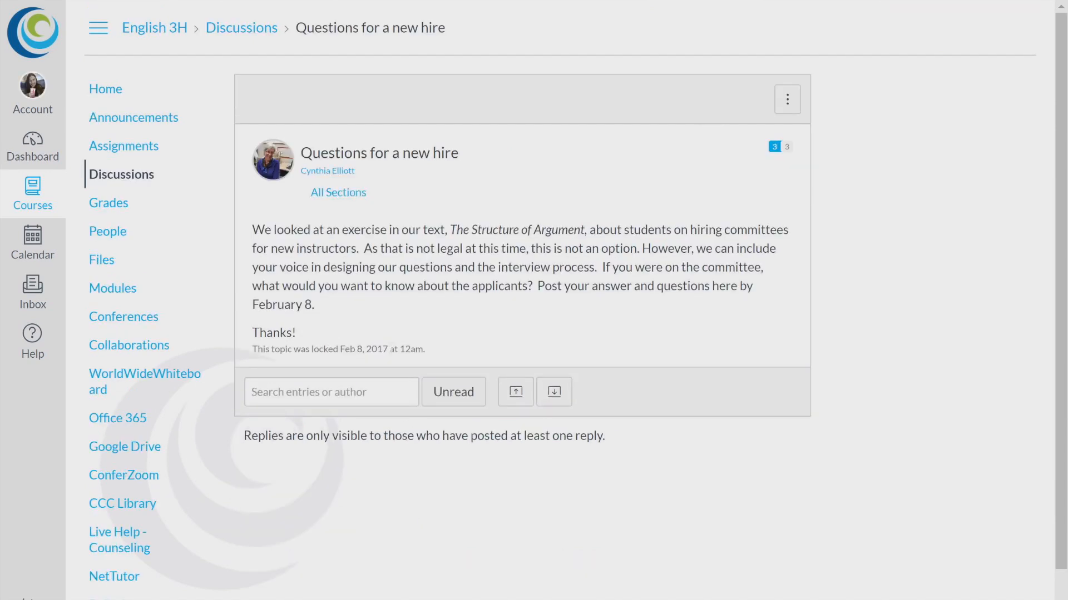
{"action": "mouse_move", "coordinate": [108, 203]}
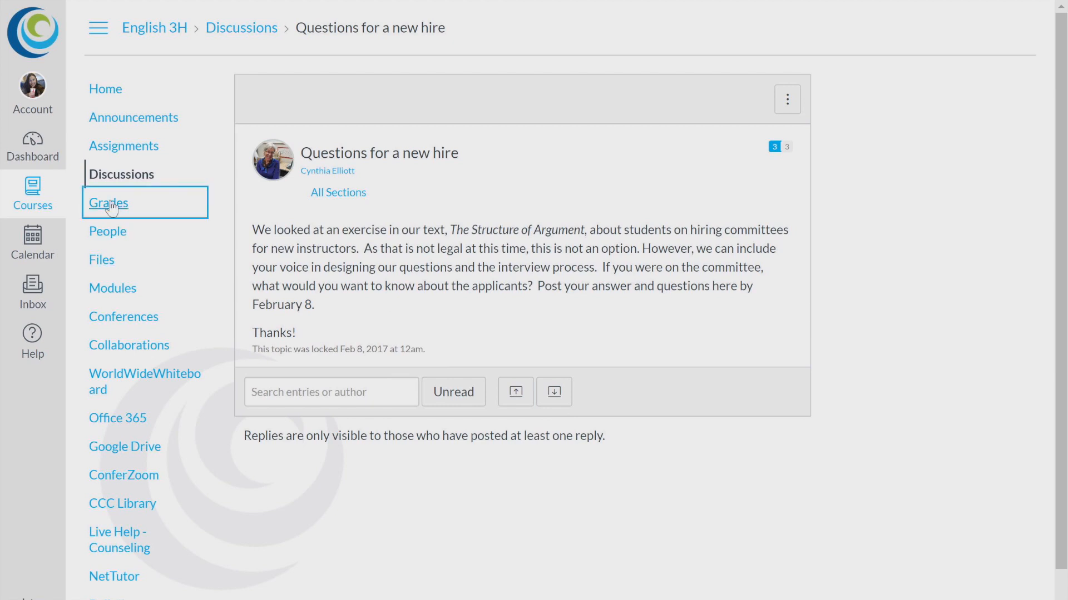
Browse the English 3H Grades page down to the 87.76% course total.
{"action": "left_click", "coordinate": [107, 203]}
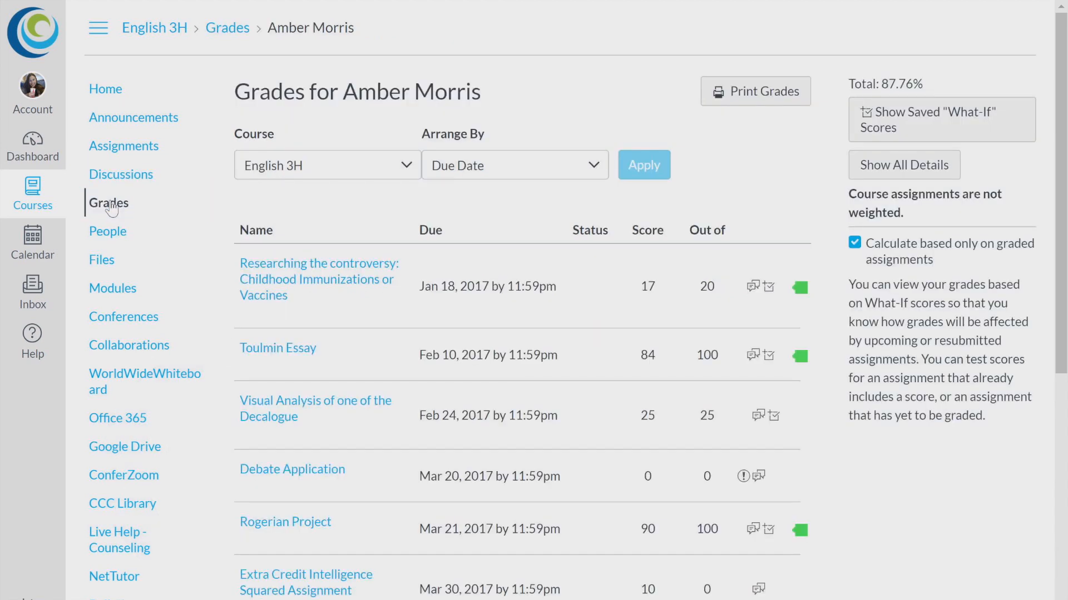
{"action": "scroll", "scroll_direction": "down", "scroll_amount": 3}
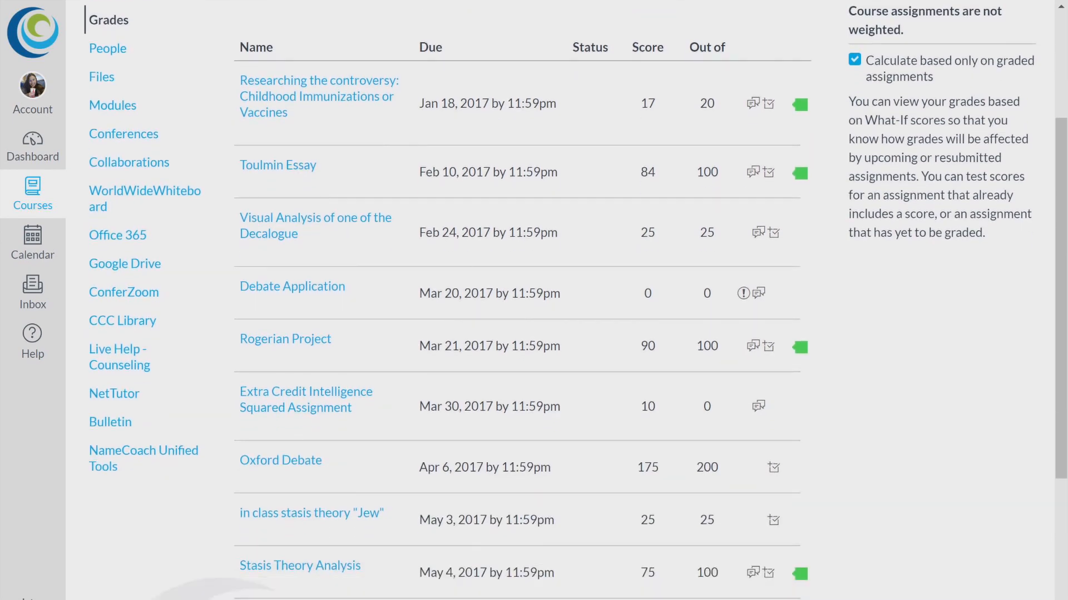
{"action": "scroll", "scroll_direction": "down", "scroll_amount": 3}
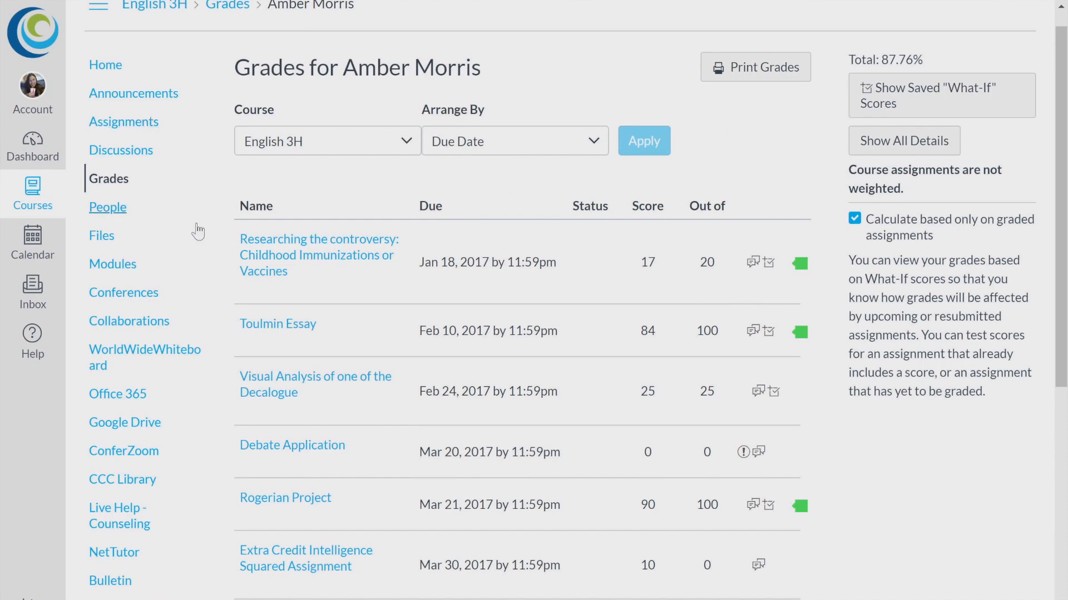
{"action": "mouse_move", "coordinate": [120, 272]}
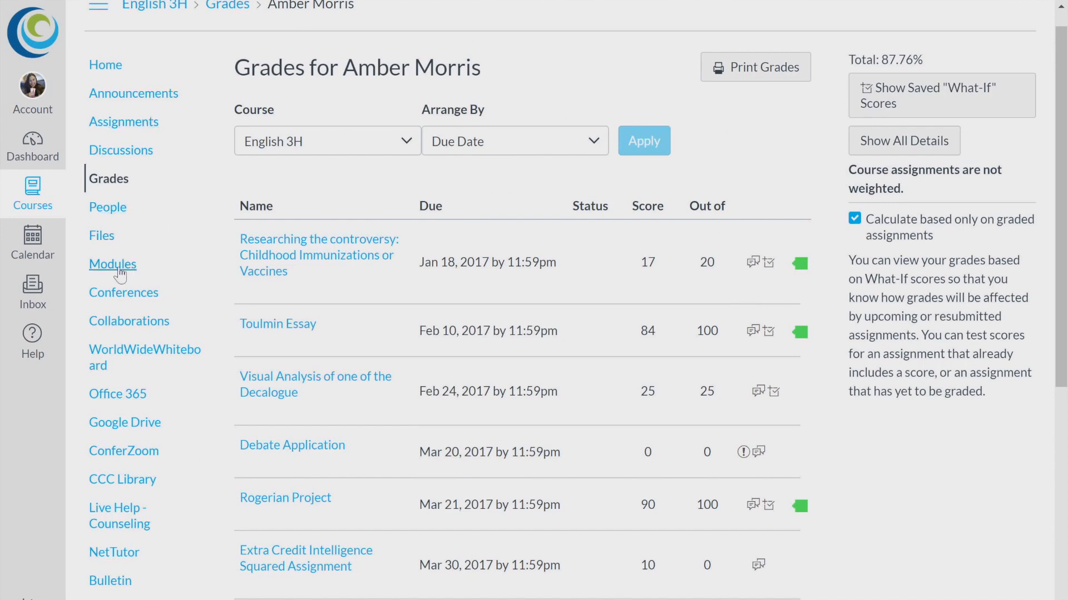
On Modules, collapse Syllabus and the annotated Toulmin essay module, then re-expand Syllabus.
{"action": "left_click", "coordinate": [112, 264]}
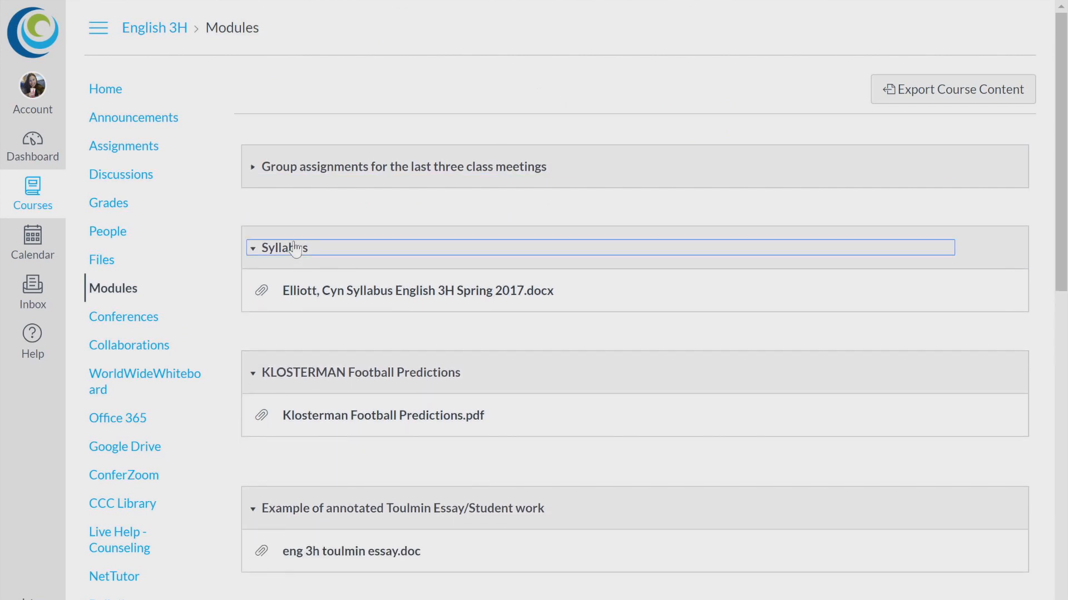
{"action": "left_click", "coordinate": [252, 247]}
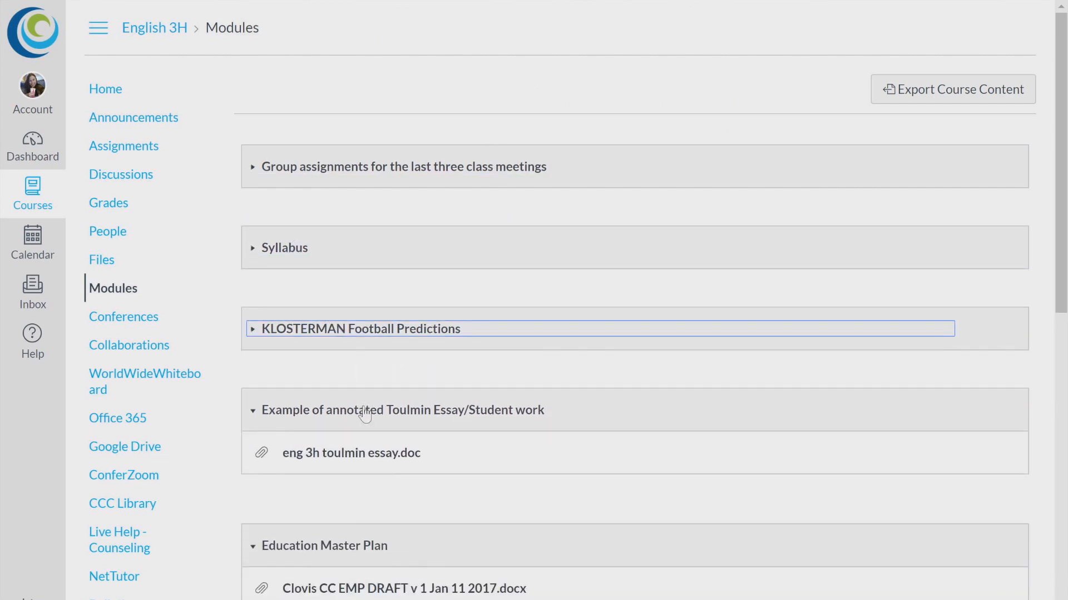
{"action": "left_click", "coordinate": [253, 410]}
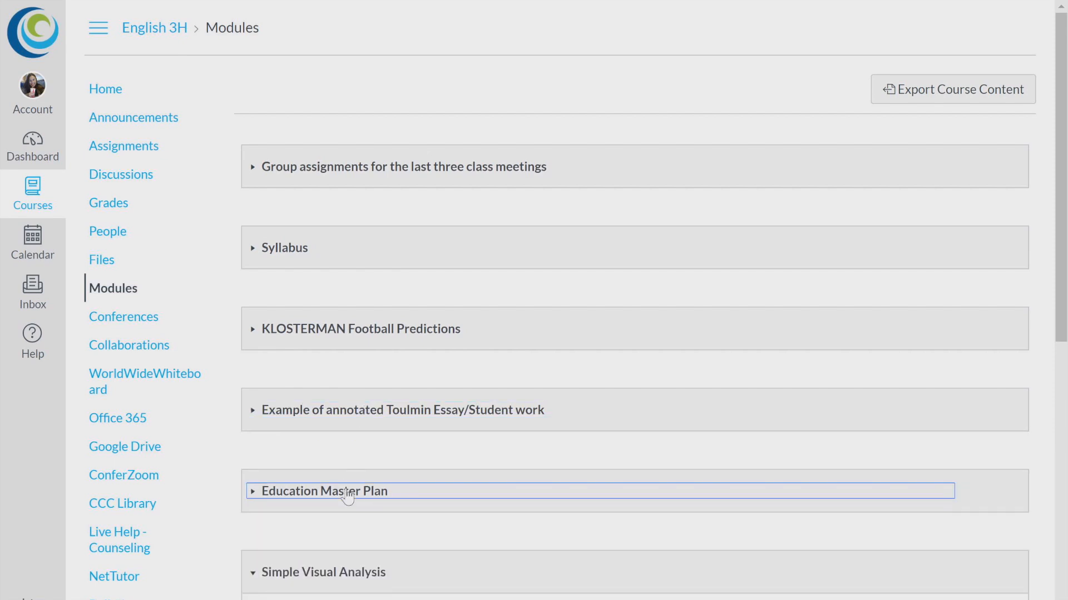
{"action": "left_click", "coordinate": [285, 247]}
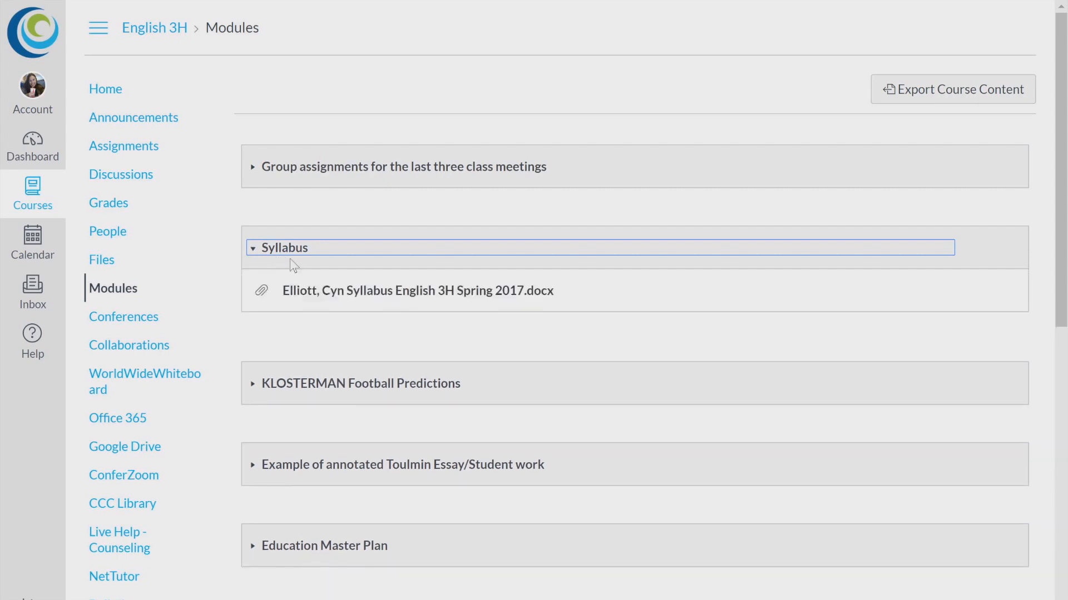
{"action": "left_click", "coordinate": [416, 290]}
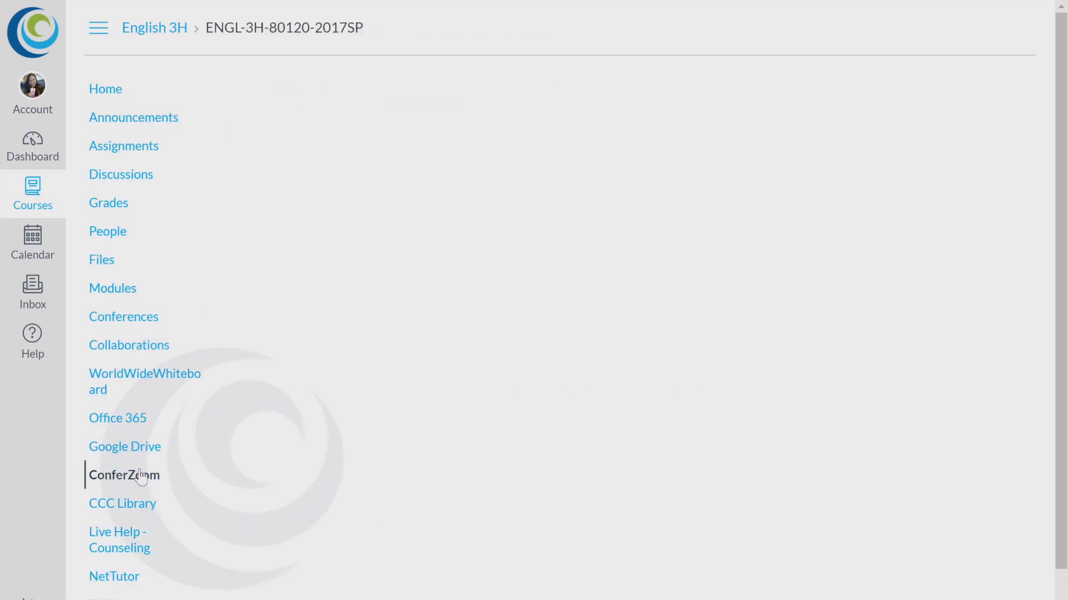
Load the ConferZoom event calendar for English 3H, showing an empty agenda.
{"action": "left_click", "coordinate": [124, 475]}
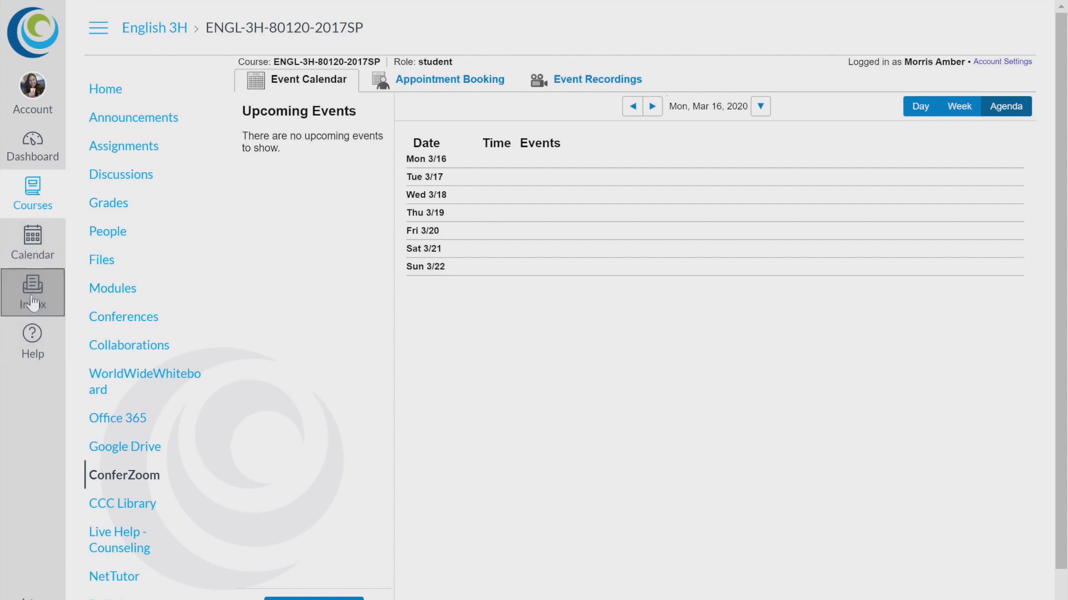
View the Canvas Inbox with the 'Chapter 13,14,15 and 17 test due TODAY!!!' message.
{"action": "left_click", "coordinate": [33, 293]}
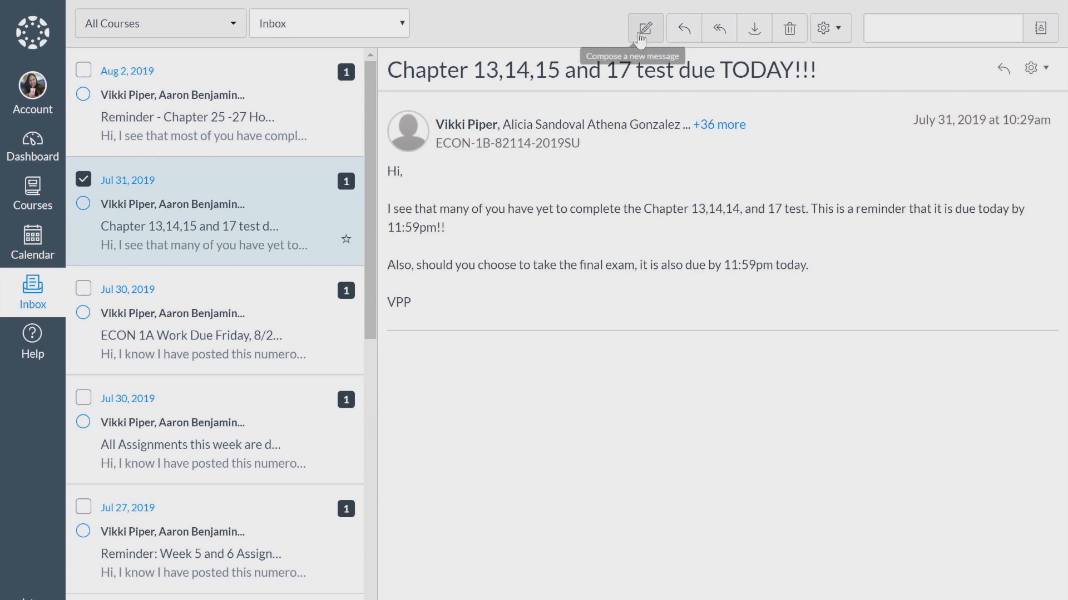
Start a new message addressed to English 3H with subject 'Help on Homework'.
{"action": "left_click", "coordinate": [644, 28]}
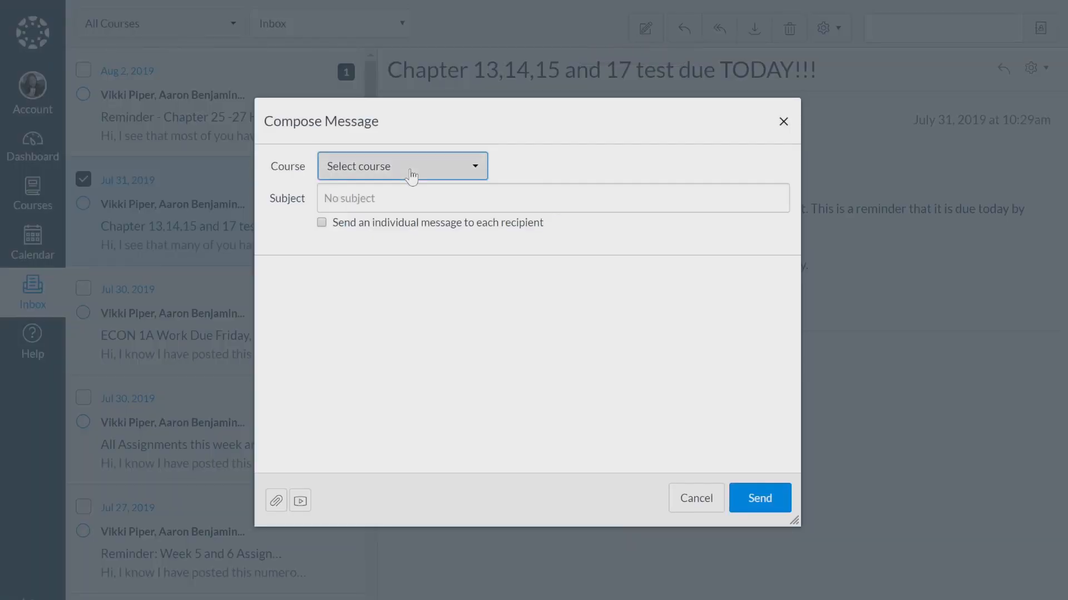
{"action": "left_click", "coordinate": [402, 167]}
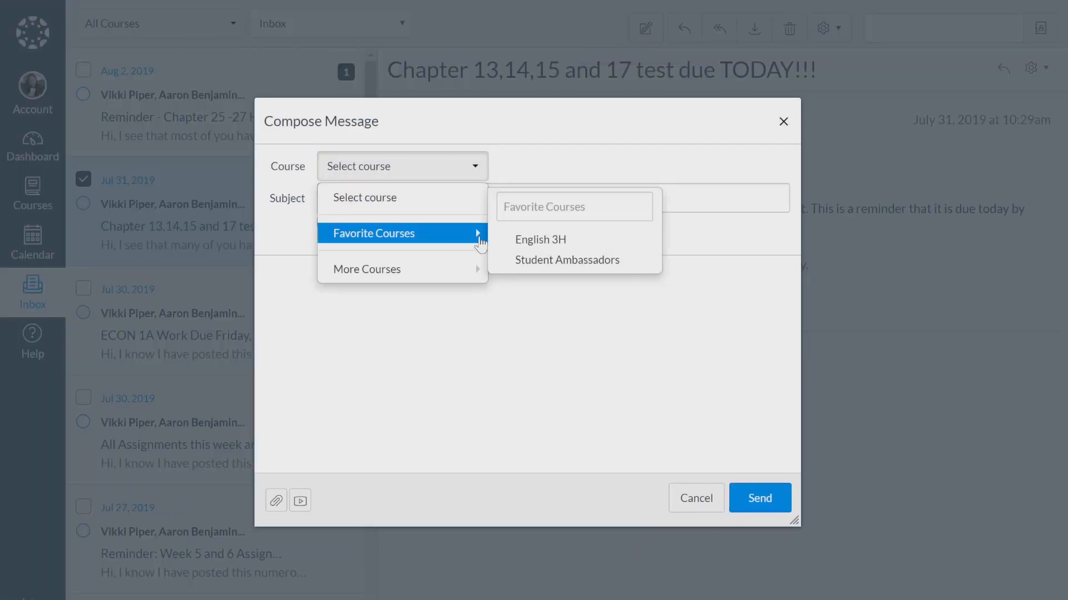
{"action": "left_click", "coordinate": [540, 239]}
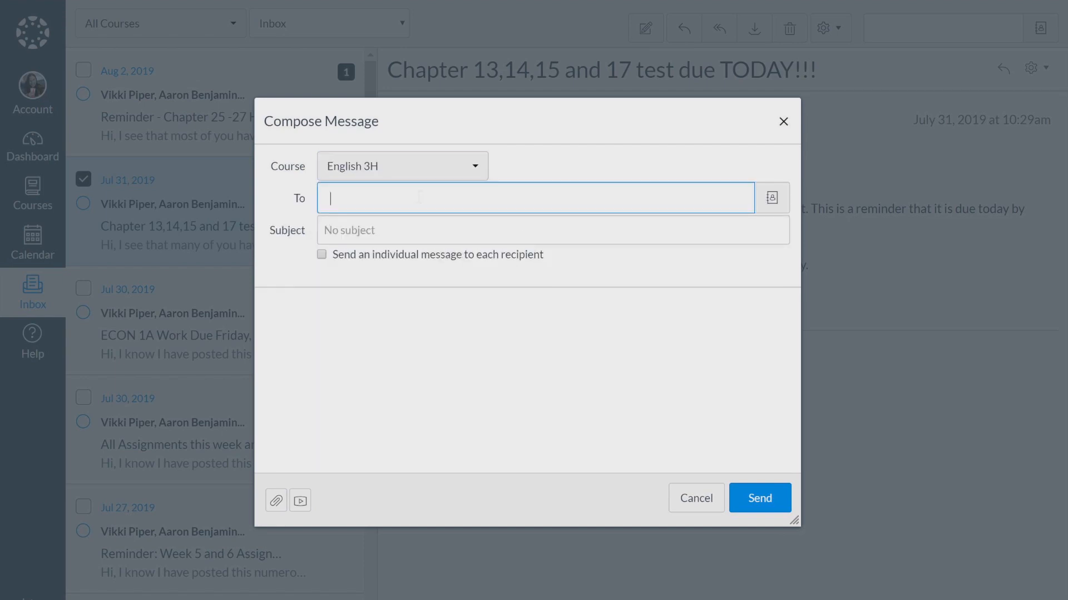
{"action": "left_click", "coordinate": [552, 230]}
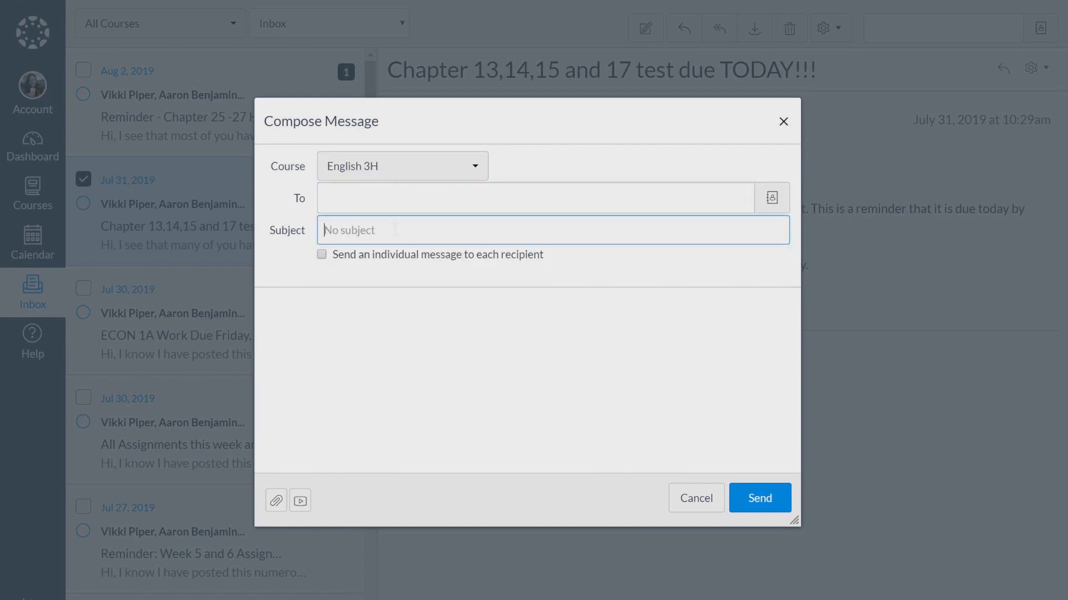
{"action": "type", "text": "Help on Home"}
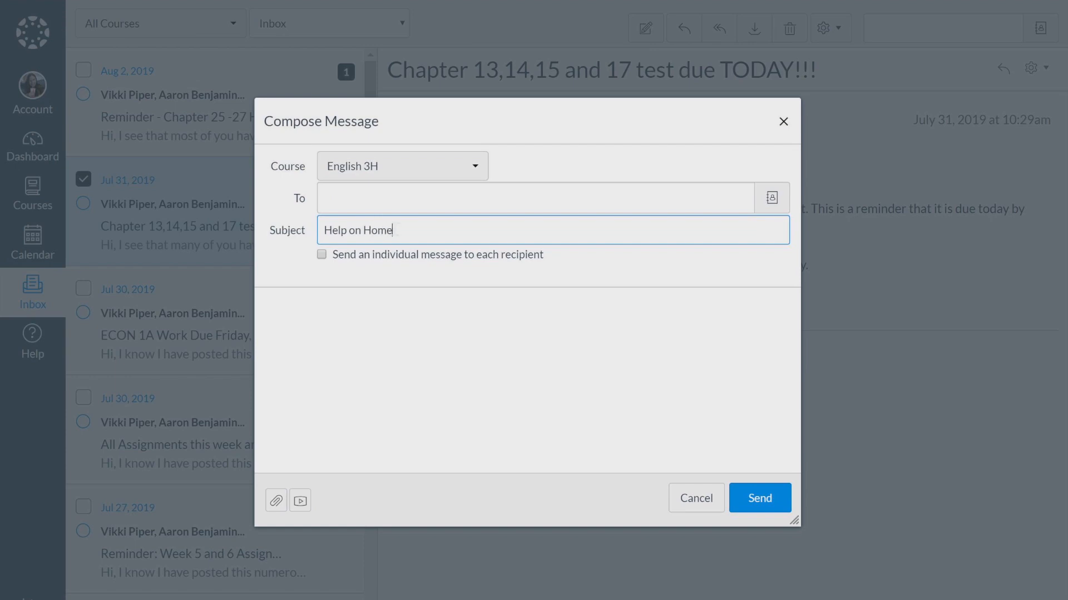
Draft the body: 'Hi Professor,', '[enter message here]', 'Best,', '[enter name here]'.
{"action": "type", "text": "Hi"}
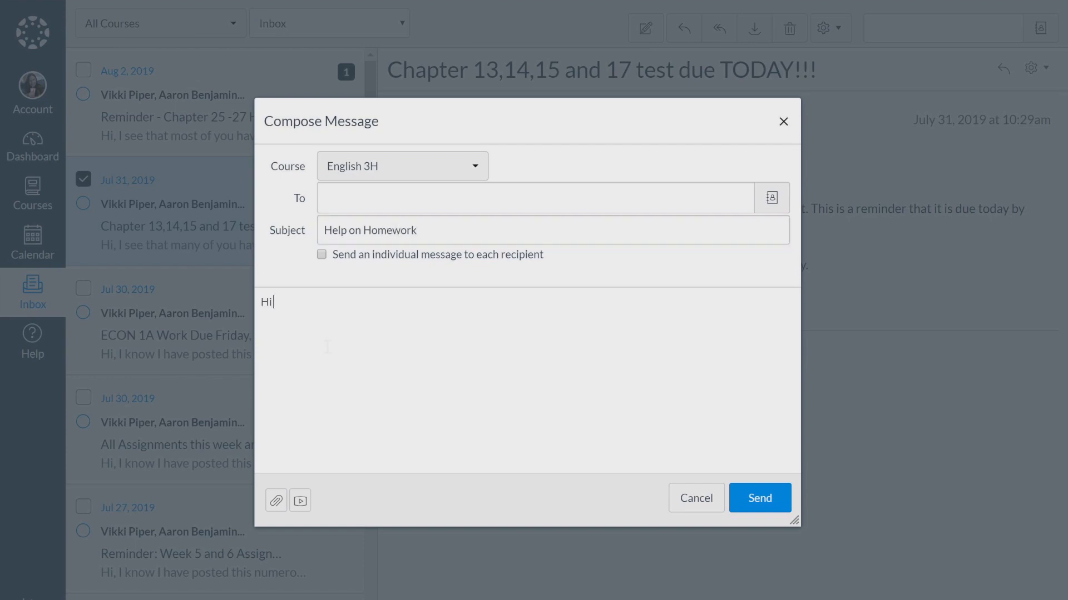
{"action": "type", "text": "Professor,"}
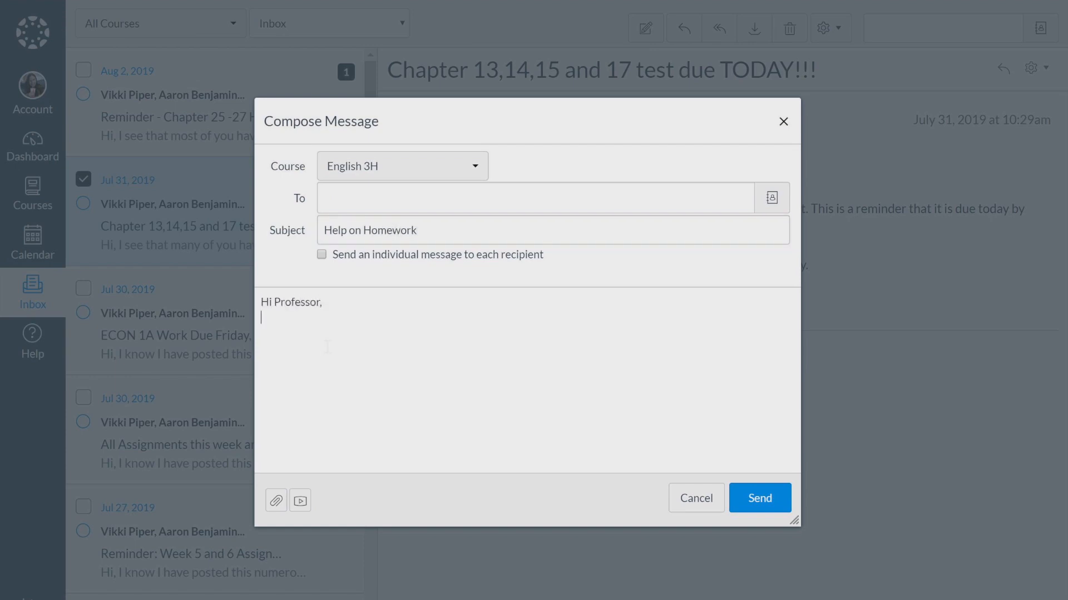
{"action": "type", "text": "[enter me"}
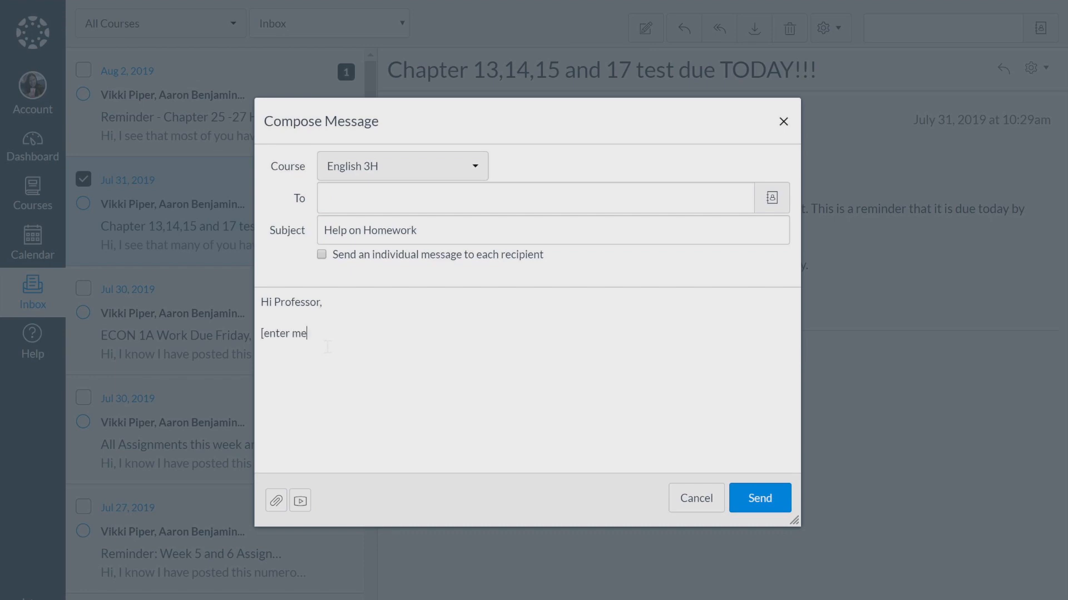
{"action": "type", "text": "ssage here]"}
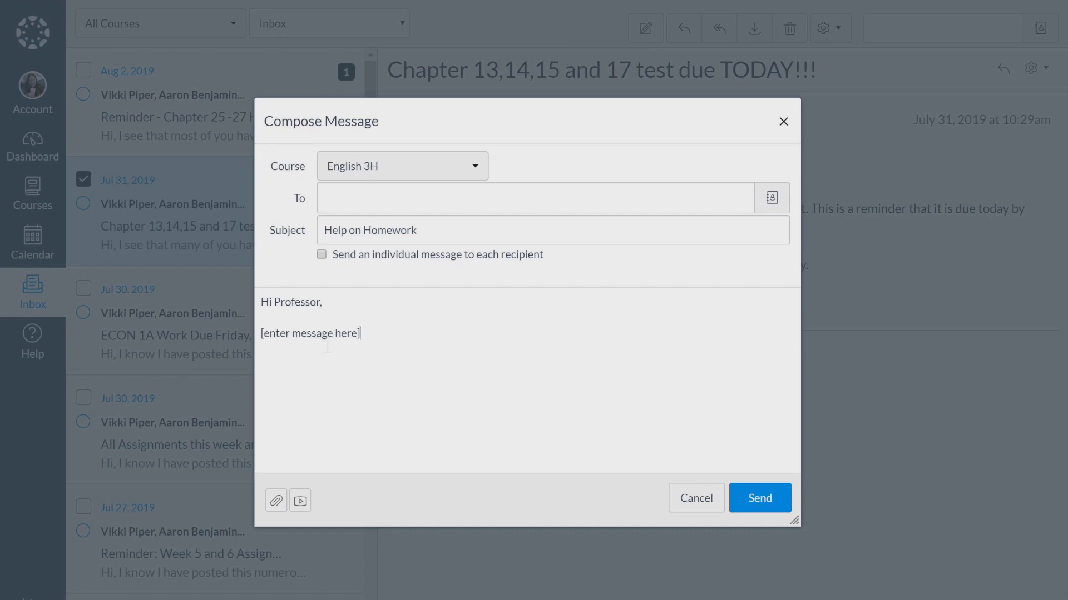
{"action": "type", "text": "Best,"}
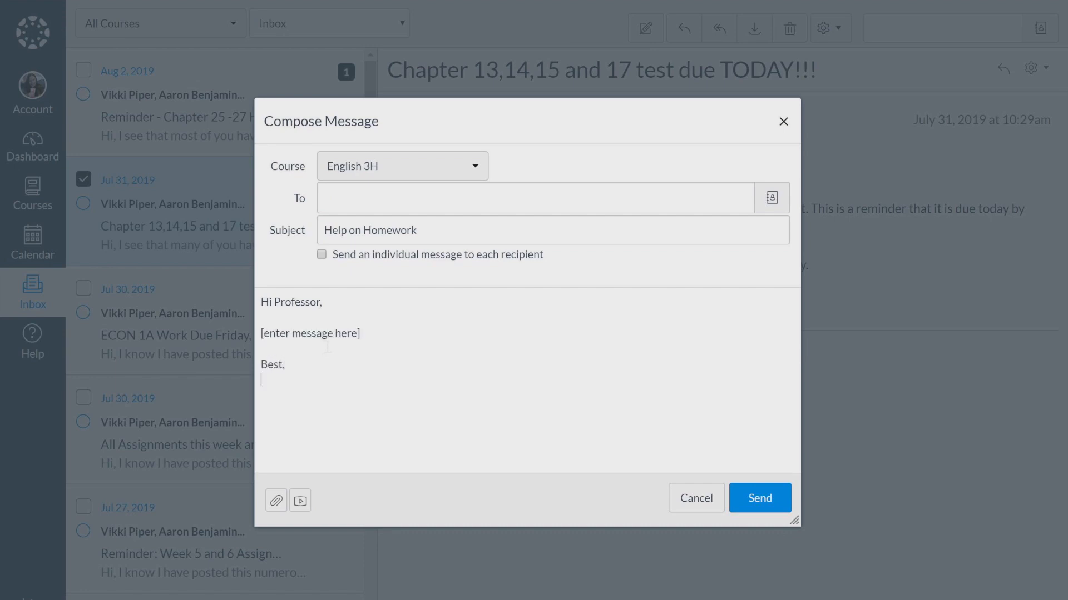
{"action": "type", "text": "[enter name here"}
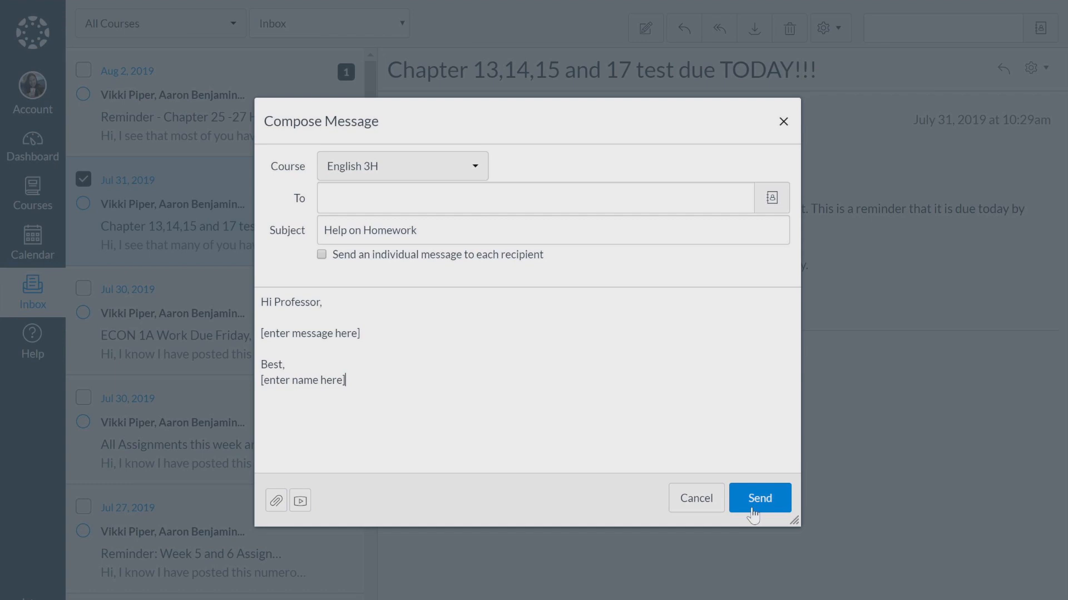
{"action": "mouse_move", "coordinate": [696, 498]}
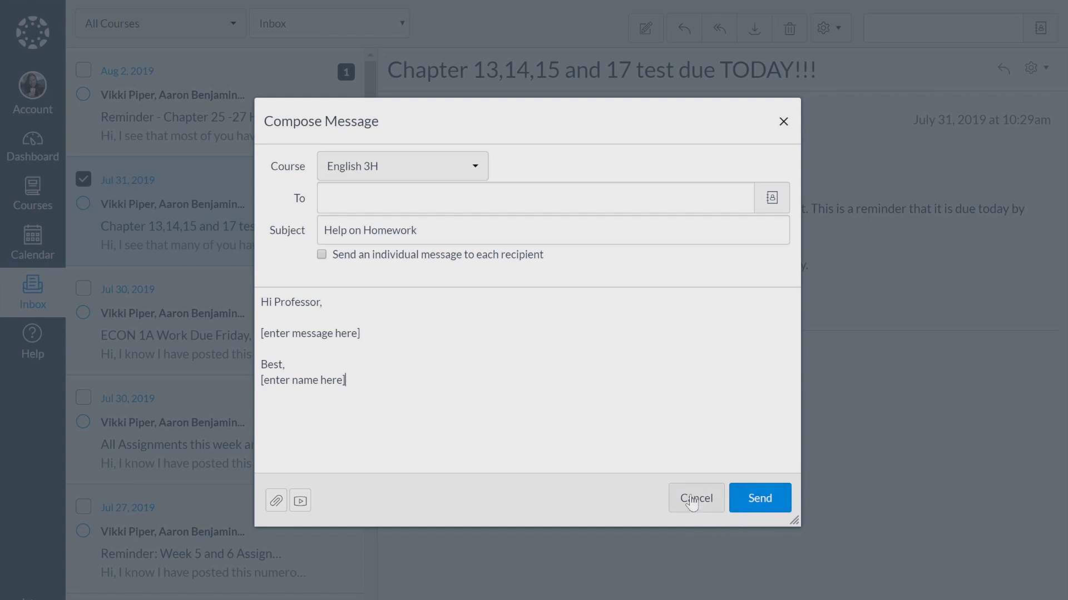
Discard the draft without sending and scroll down the dashboard's course cards.
{"action": "left_click", "coordinate": [694, 497]}
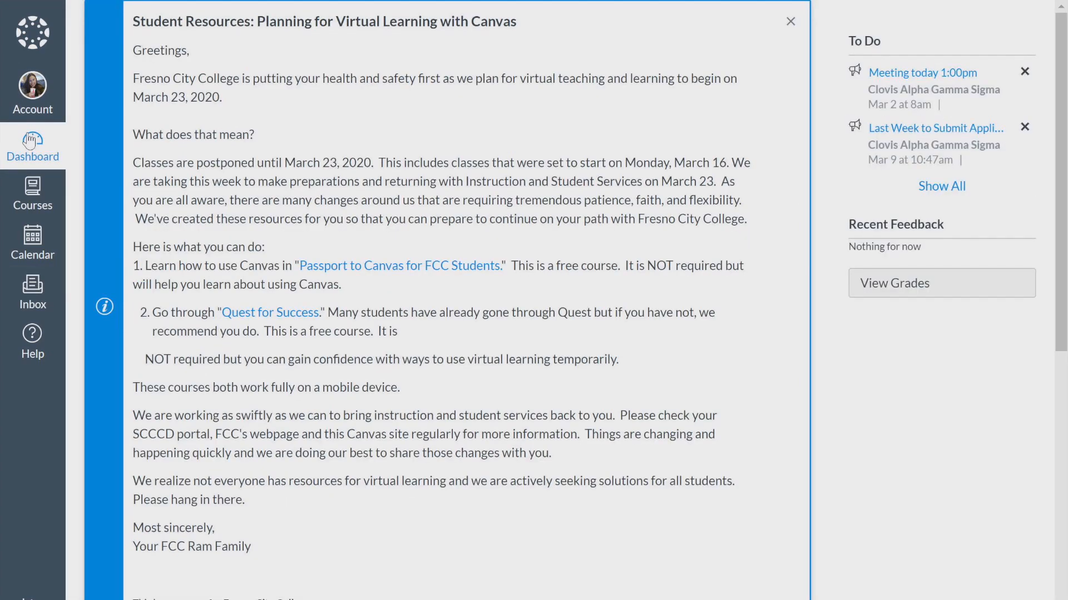
{"action": "scroll", "scroll_direction": "down", "scroll_amount": 3}
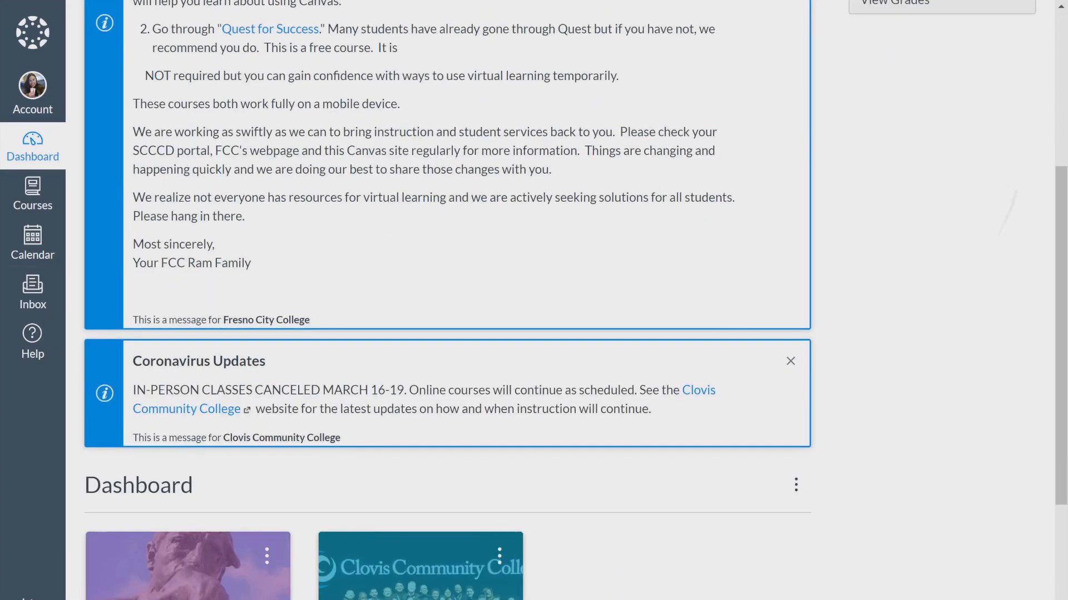
{"action": "scroll", "scroll_direction": "down", "scroll_amount": 3}
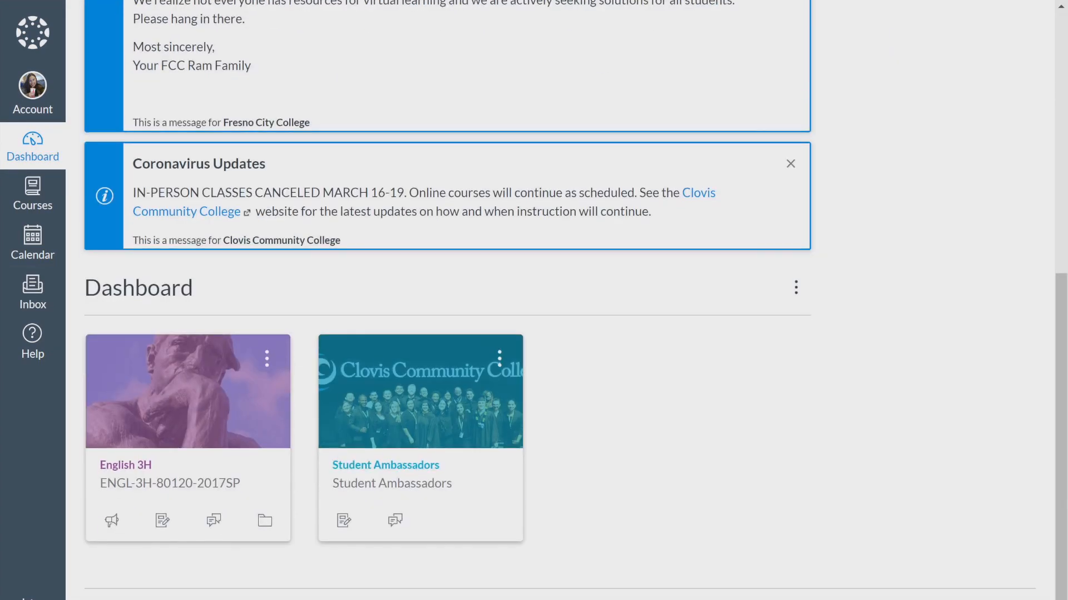